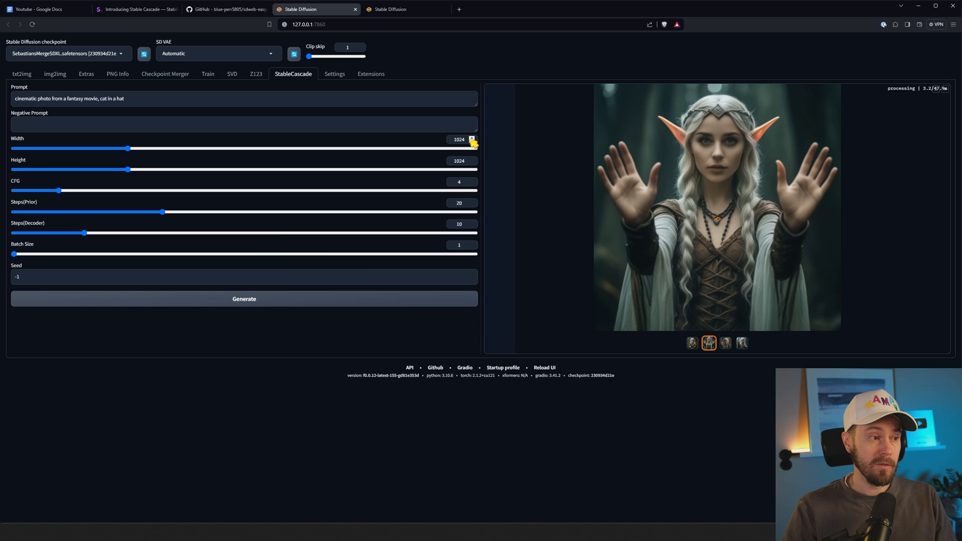
mouse_move(507, 180)
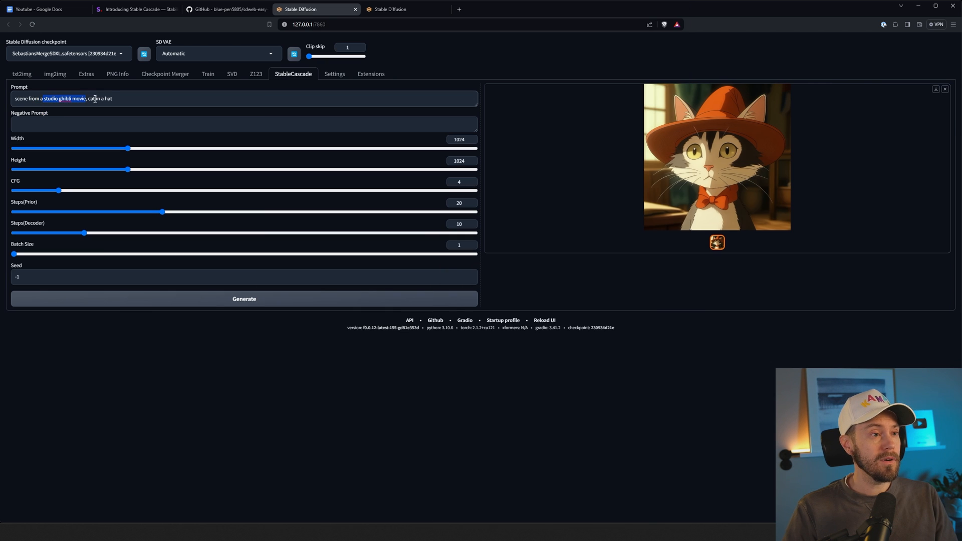
Switch to the stability.ai Stable Cascade announcement tab after the Ghibli-style cat is generated.
left_click(136, 9)
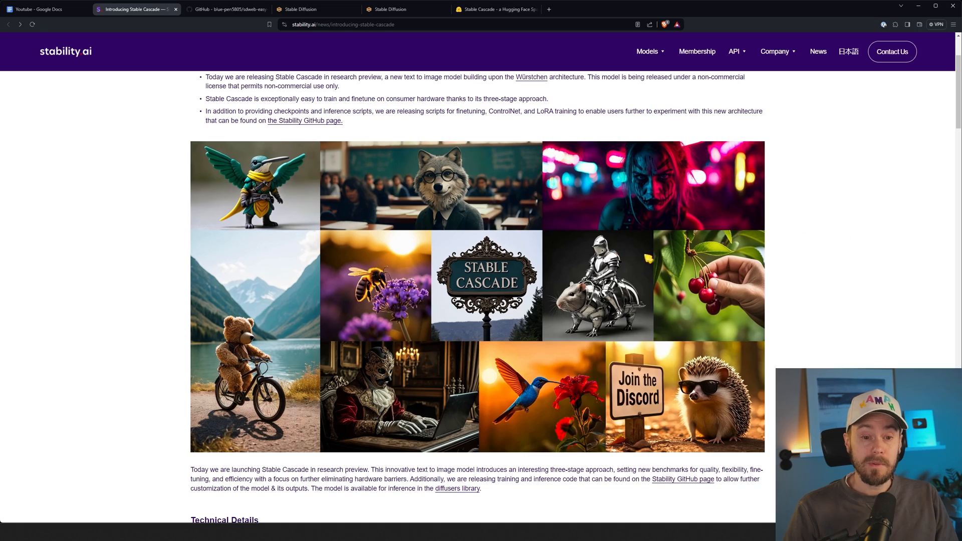
Scroll to the inference speed chart, then switch to the other WebUI tab with gnome results.
scroll("down", 3)
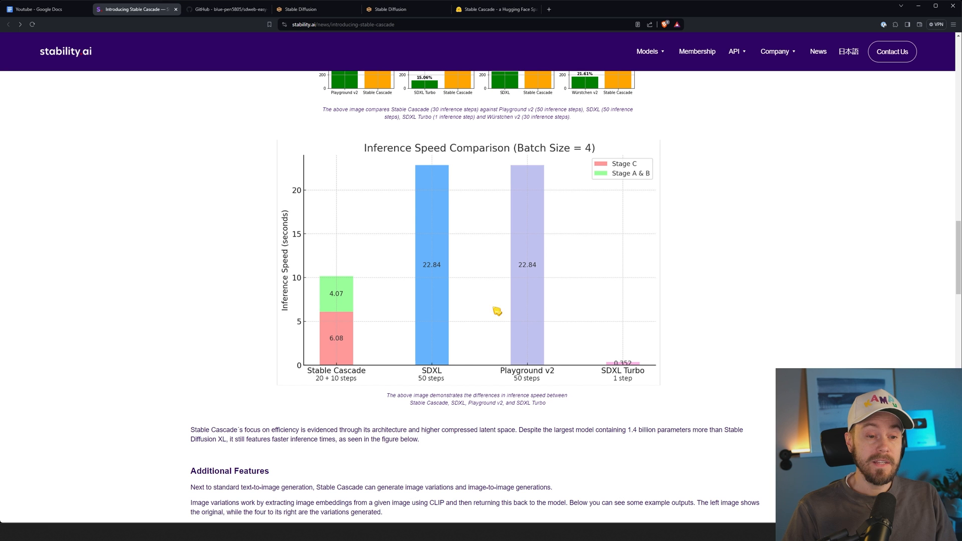
mouse_move(459, 324)
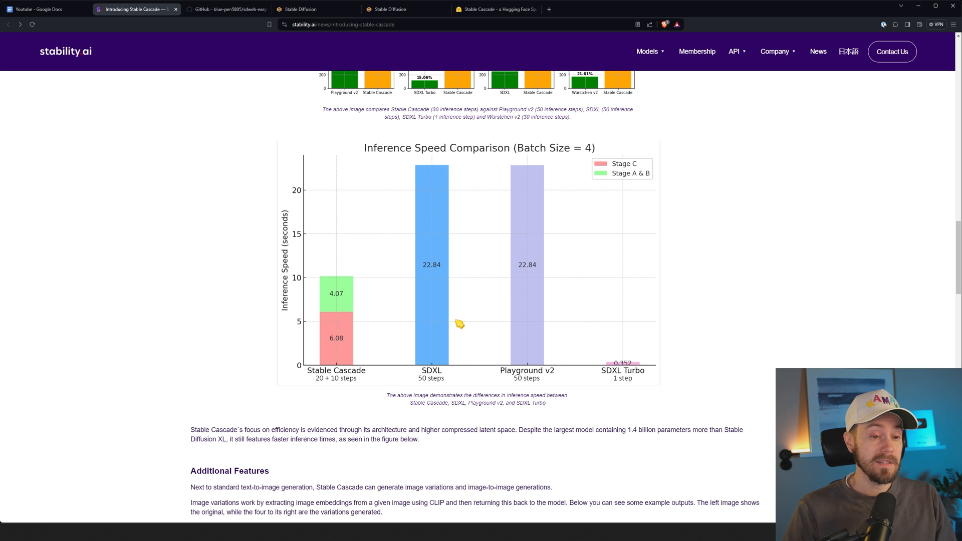
left_click(387, 10)
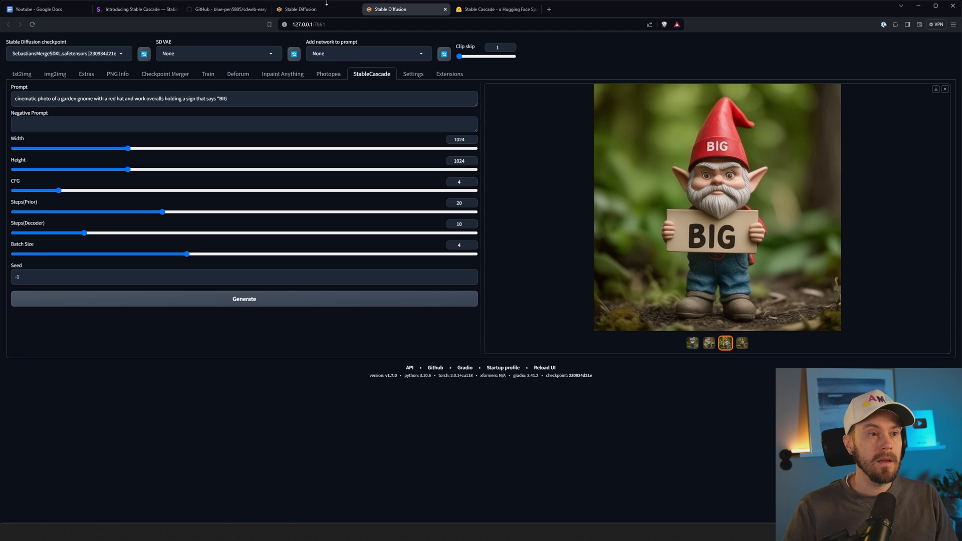
left_click(316, 9)
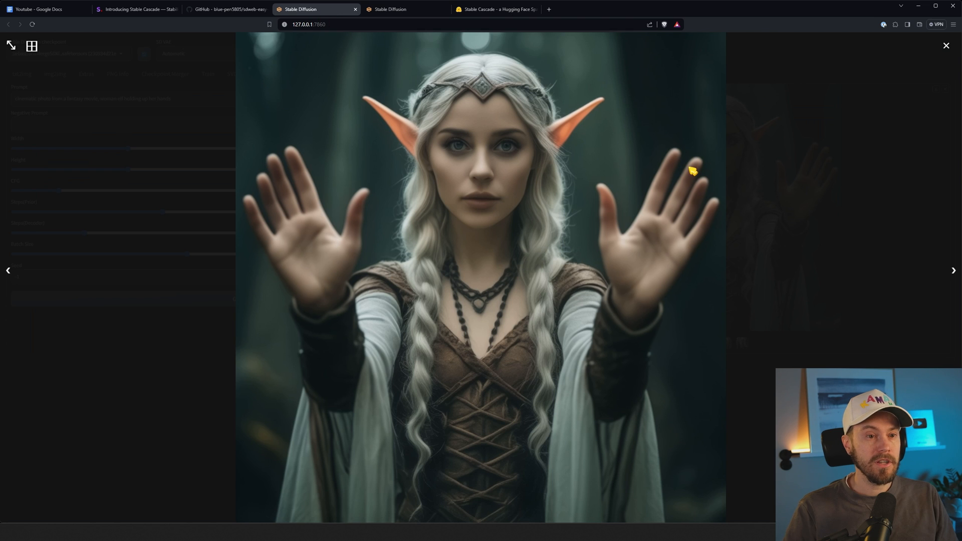
mouse_move(803, 186)
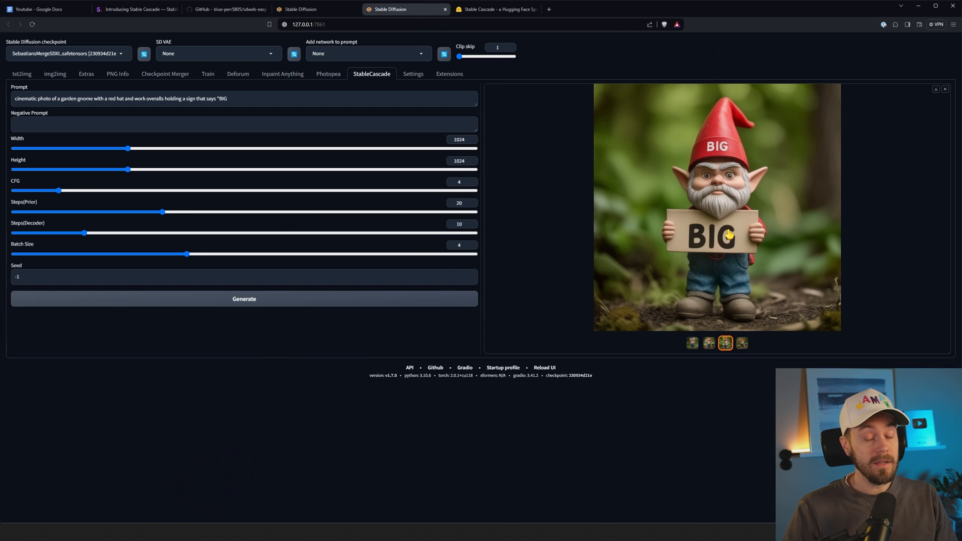
mouse_move(774, 283)
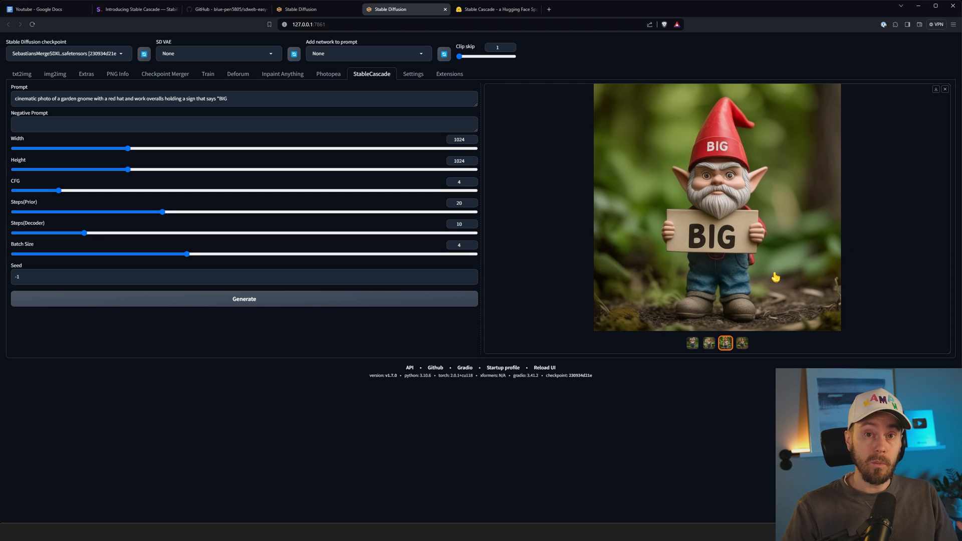
mouse_move(780, 272)
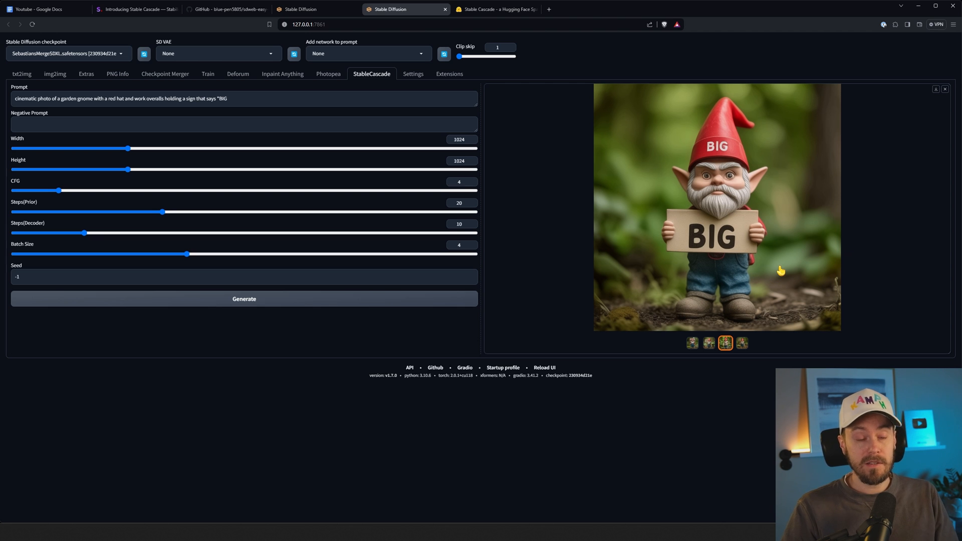
mouse_move(723, 211)
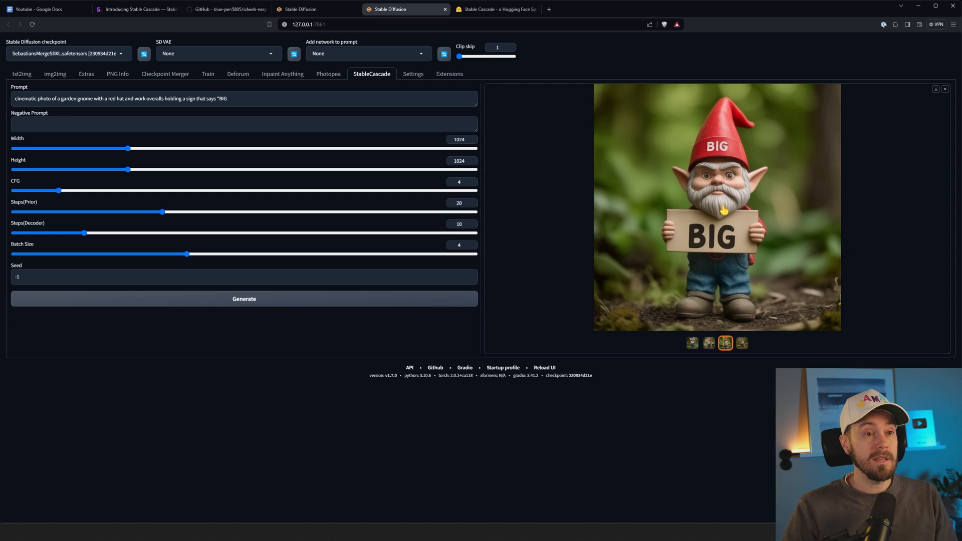
Return to the announcement and scroll past the sample image grid to Technical Details.
left_click(133, 9)
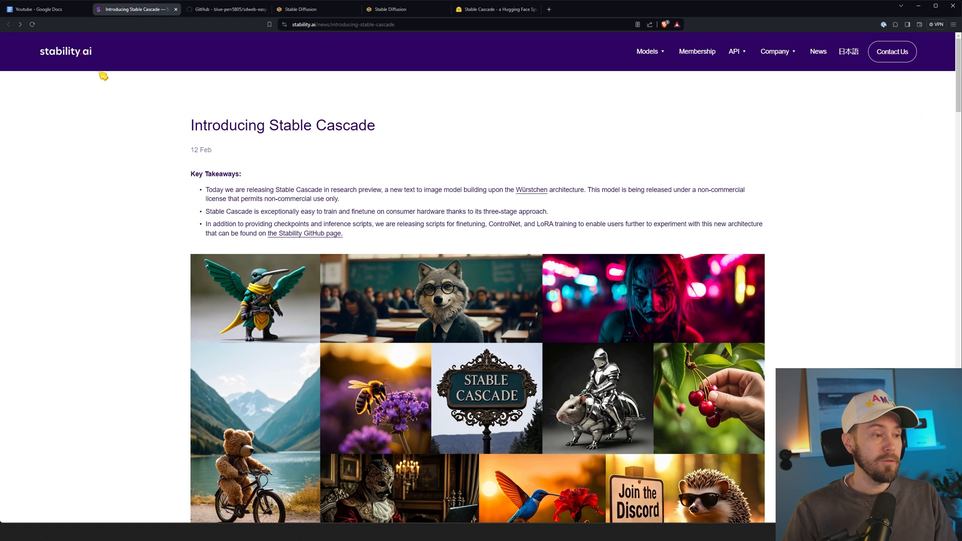
mouse_move(439, 162)
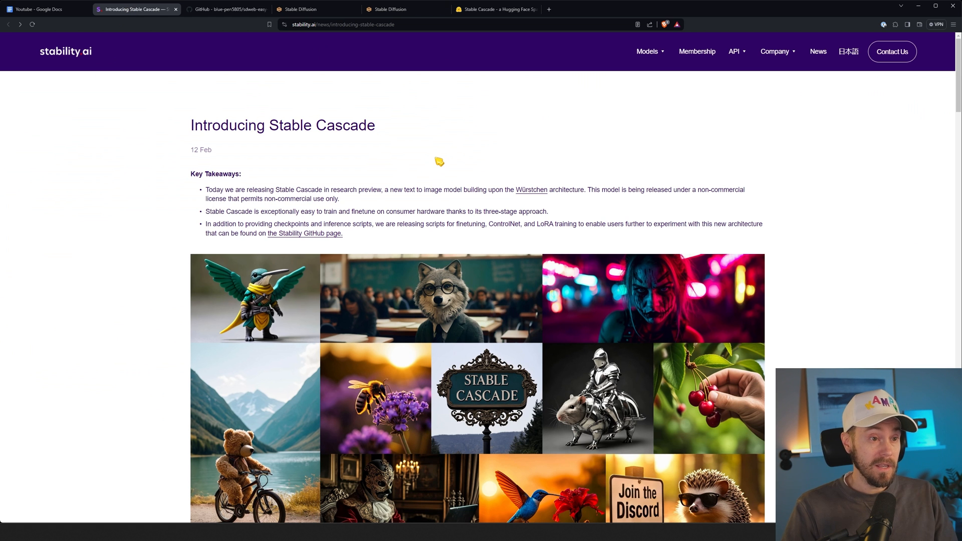
mouse_move(925, 266)
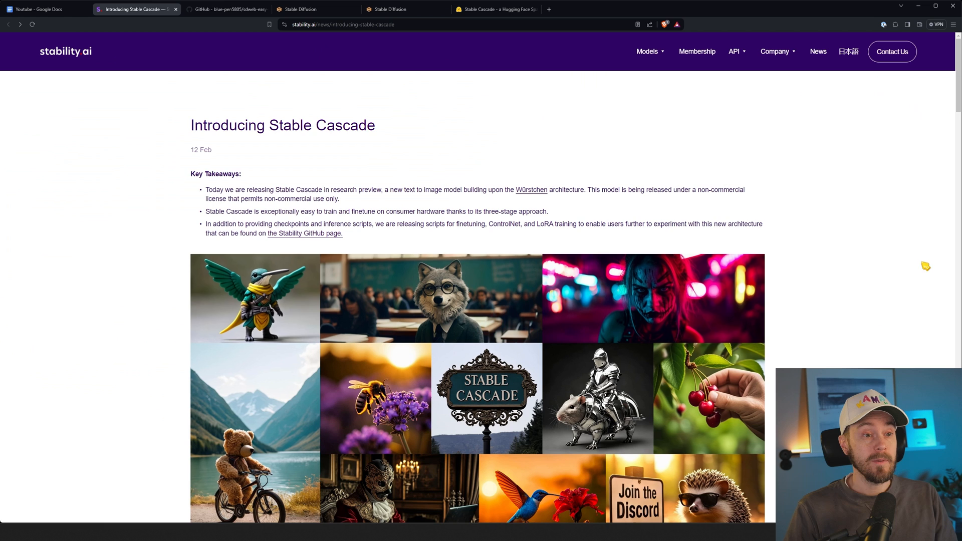
scroll("down", 3)
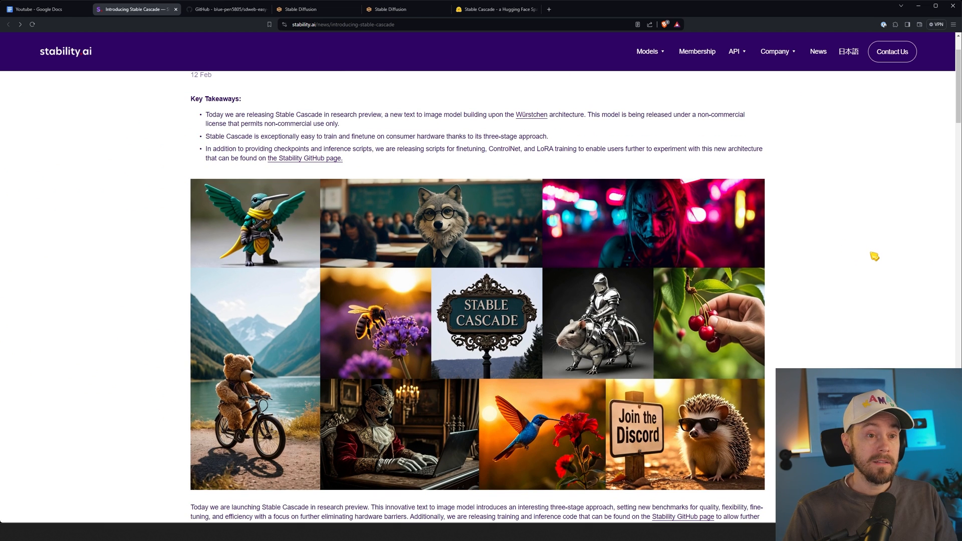
scroll("down", 3)
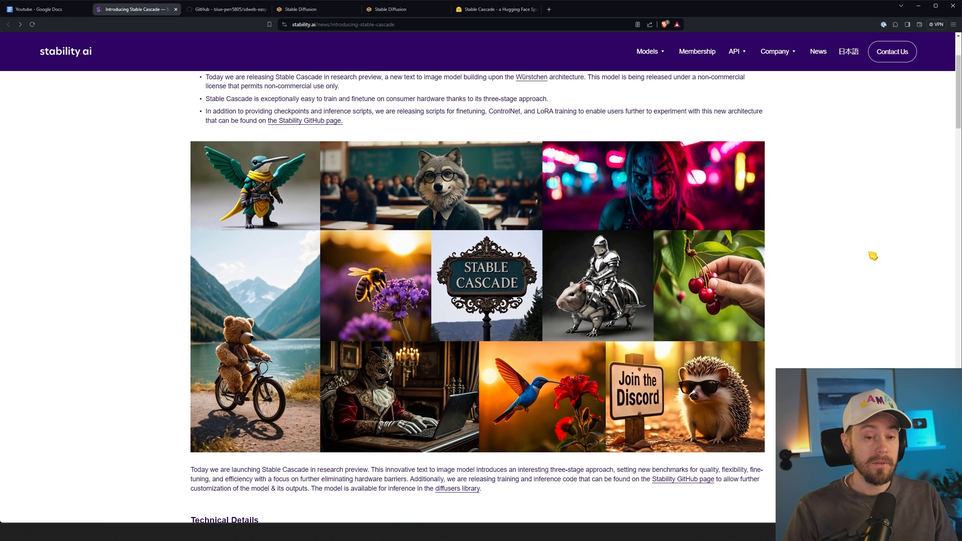
mouse_move(904, 248)
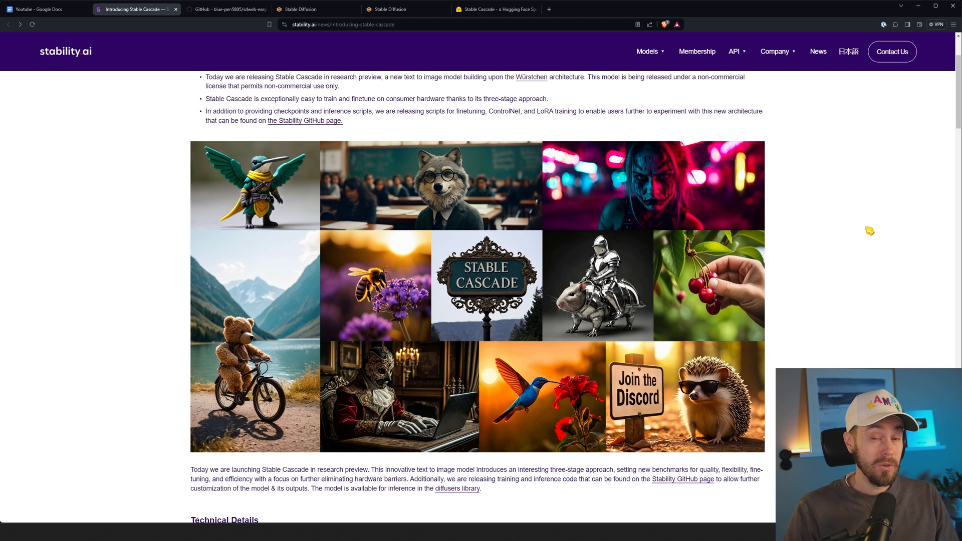
mouse_move(849, 222)
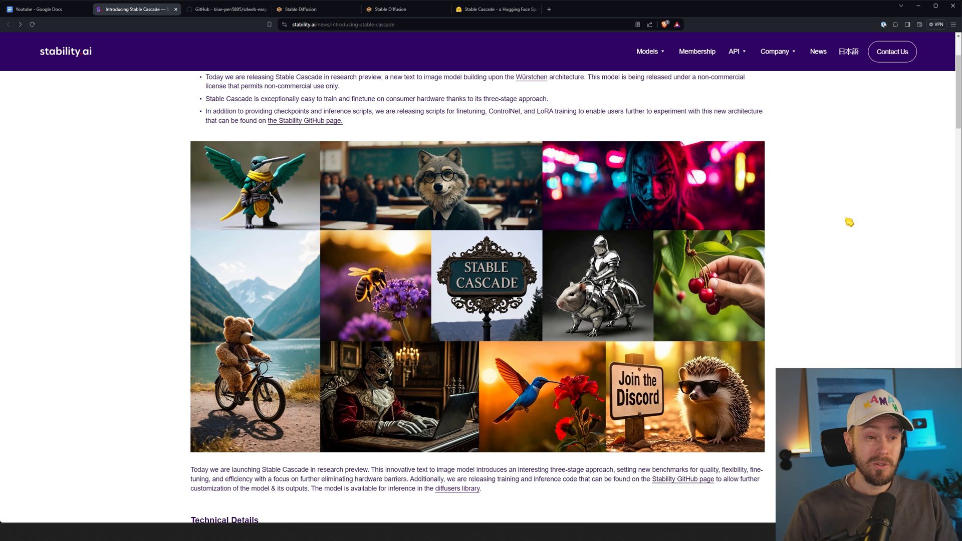
mouse_move(843, 232)
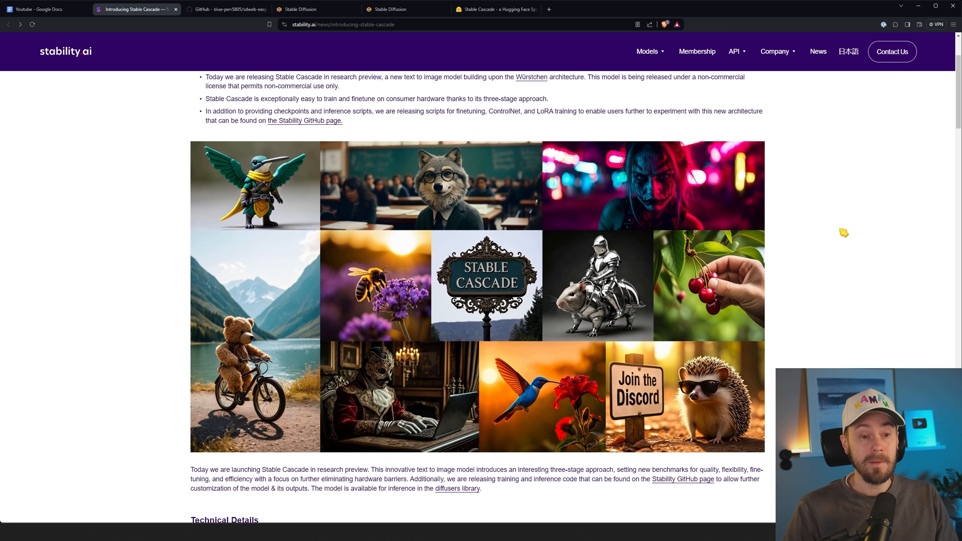
mouse_move(780, 286)
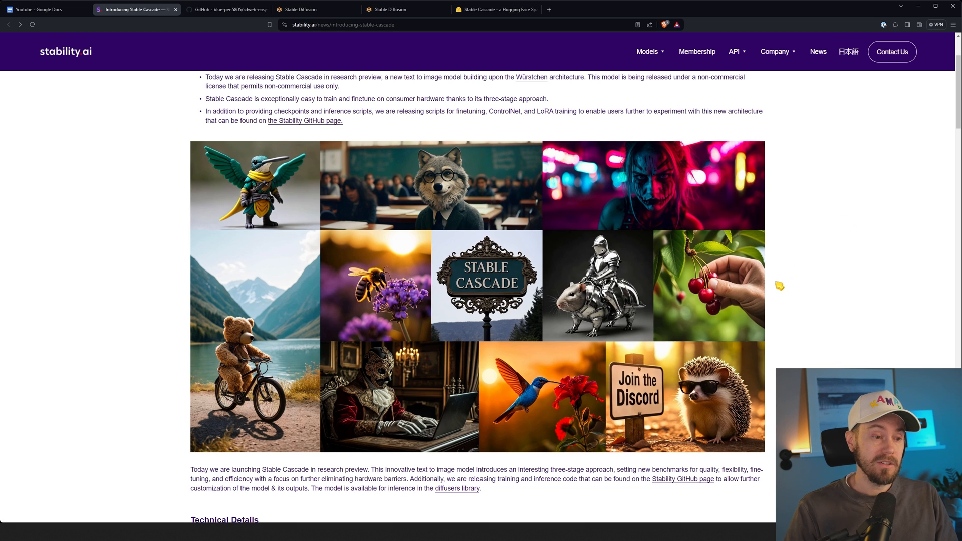
scroll("down", 3)
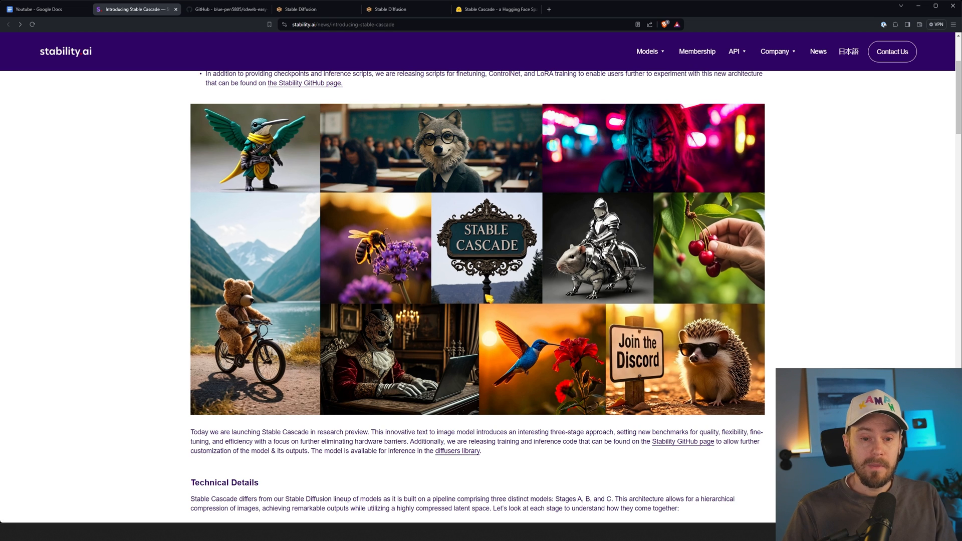
mouse_move(774, 315)
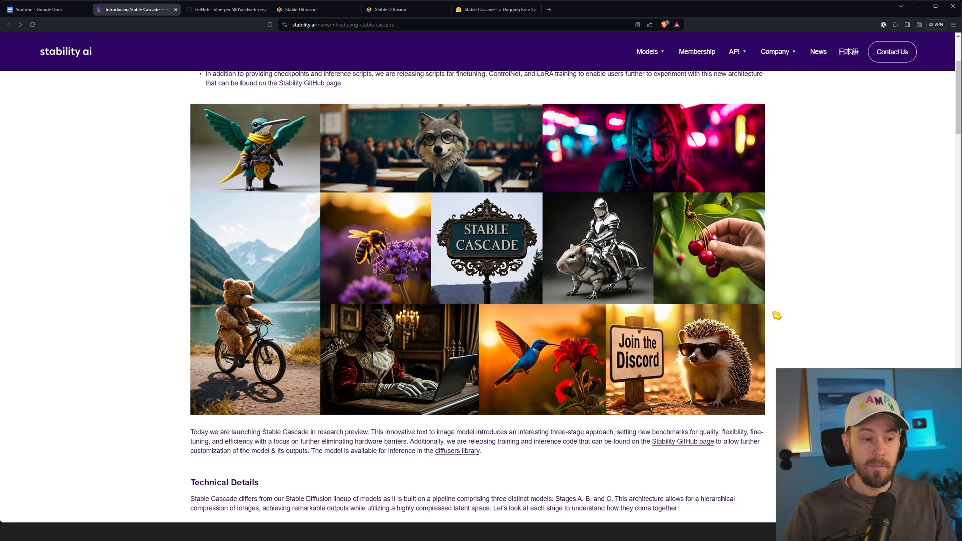
Scroll past the prompt alignment and aesthetic charts to the Inference Speed Comparison (Batch Size 4).
scroll("down", 3)
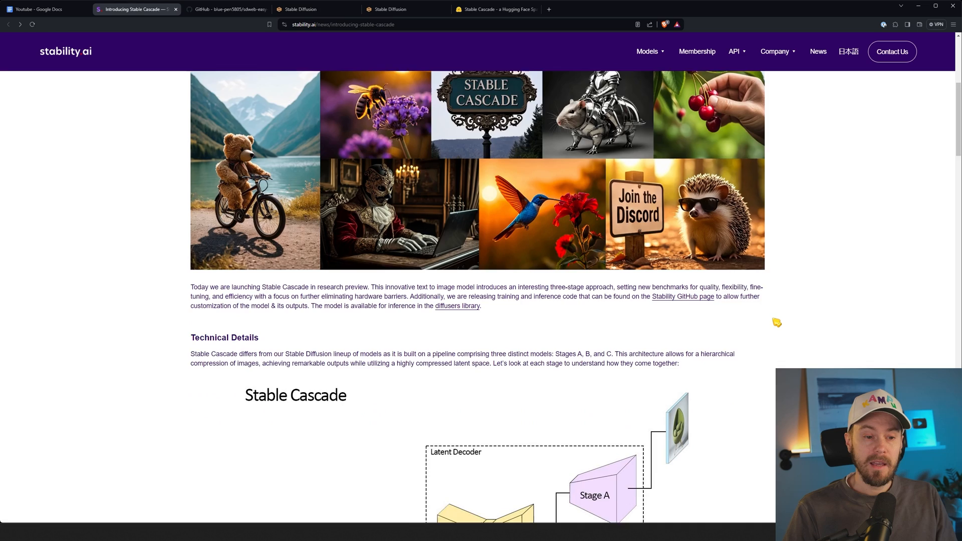
scroll("down", 3)
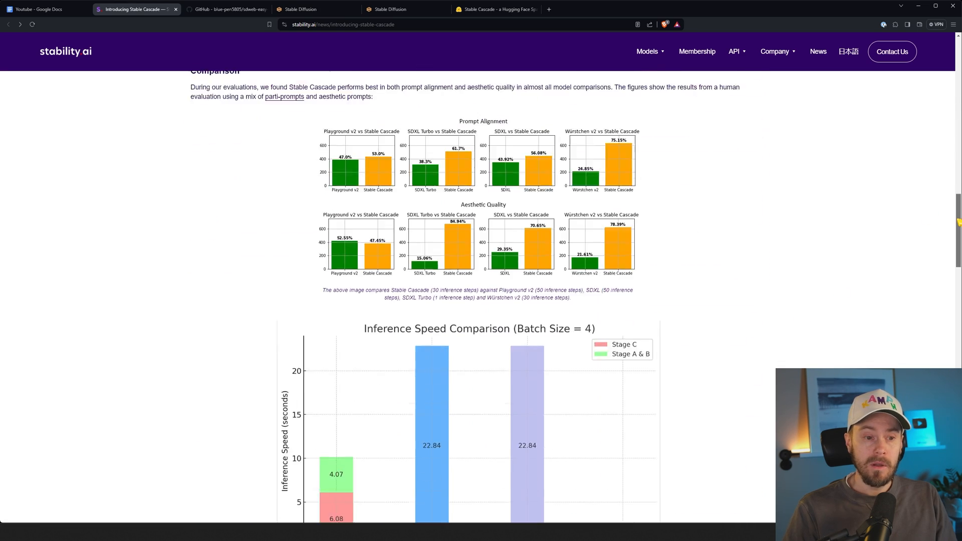
scroll("down", 3)
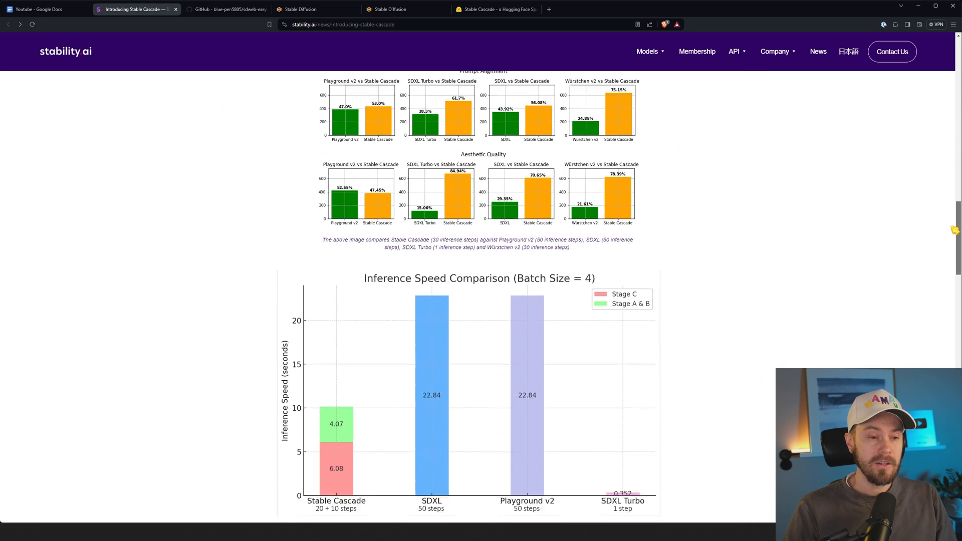
scroll("down", 3)
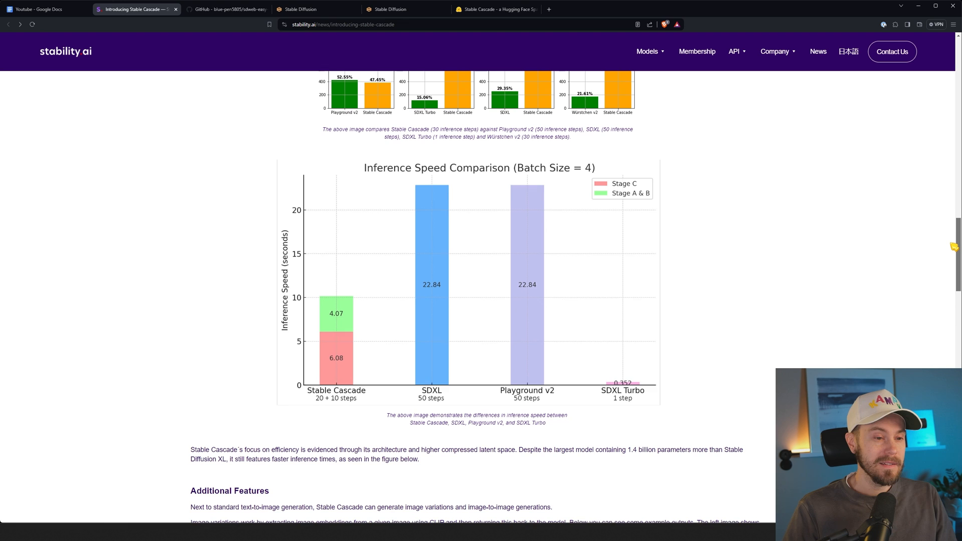
scroll("down", 3)
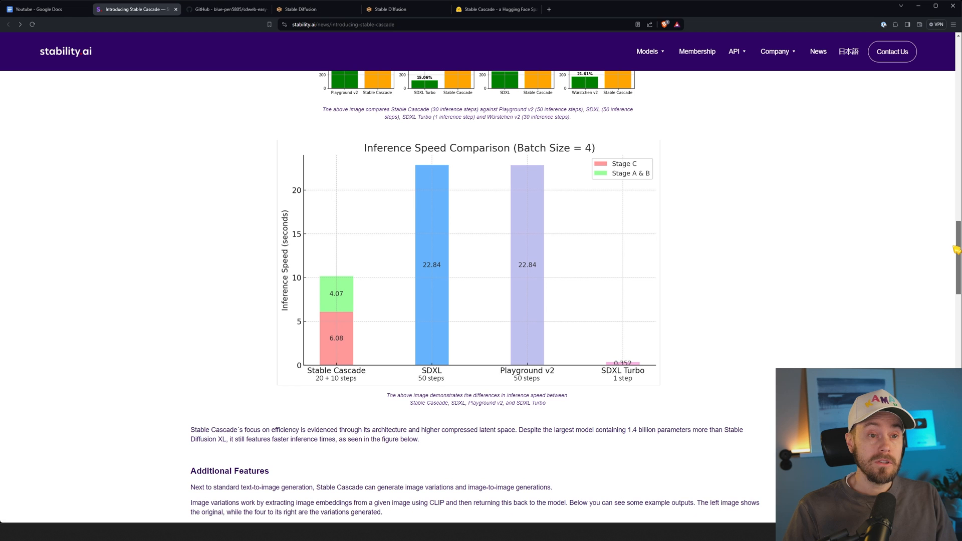
mouse_move(613, 321)
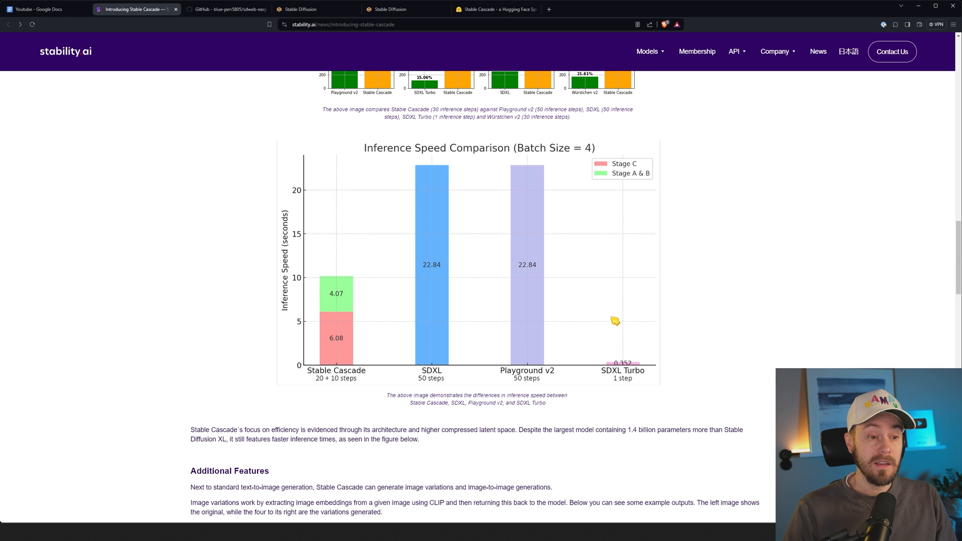
mouse_move(480, 289)
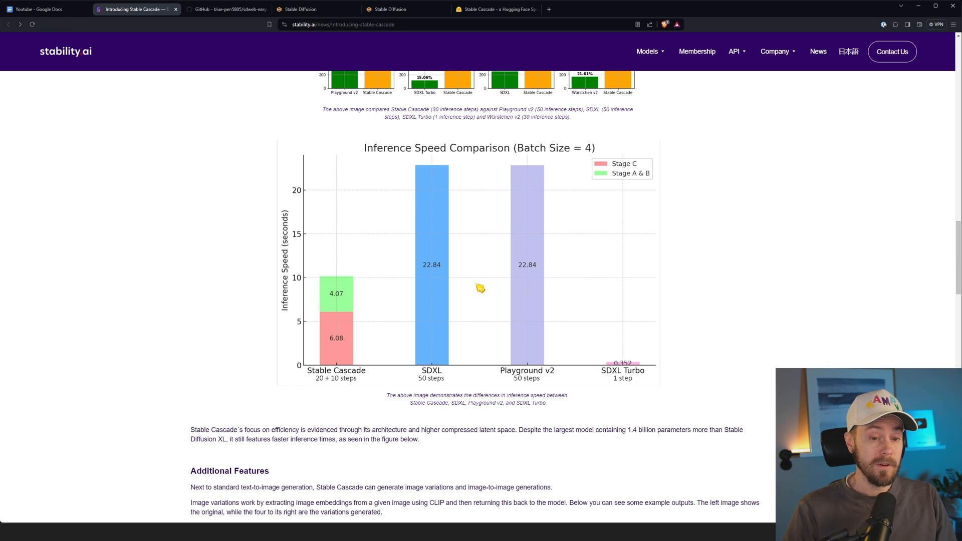
mouse_move(439, 304)
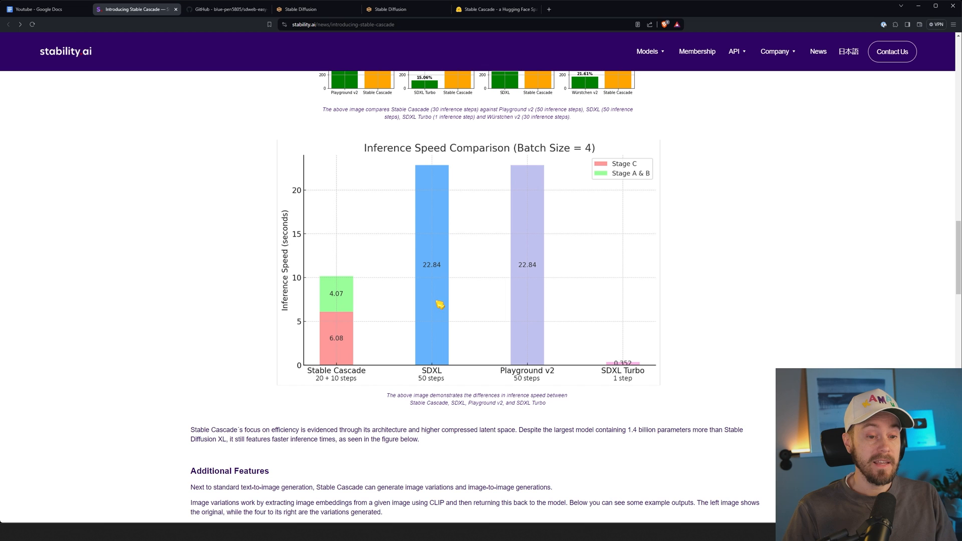
mouse_move(561, 334)
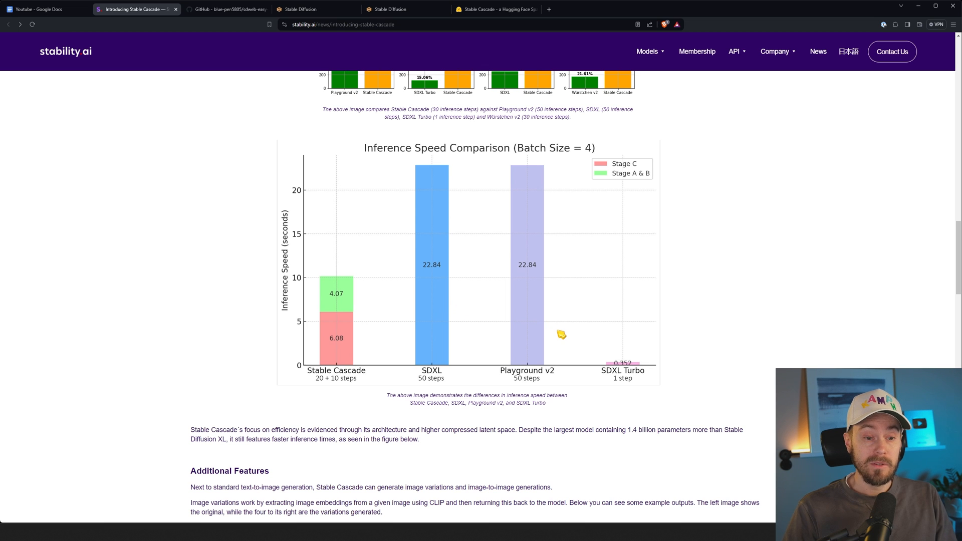
mouse_move(657, 350)
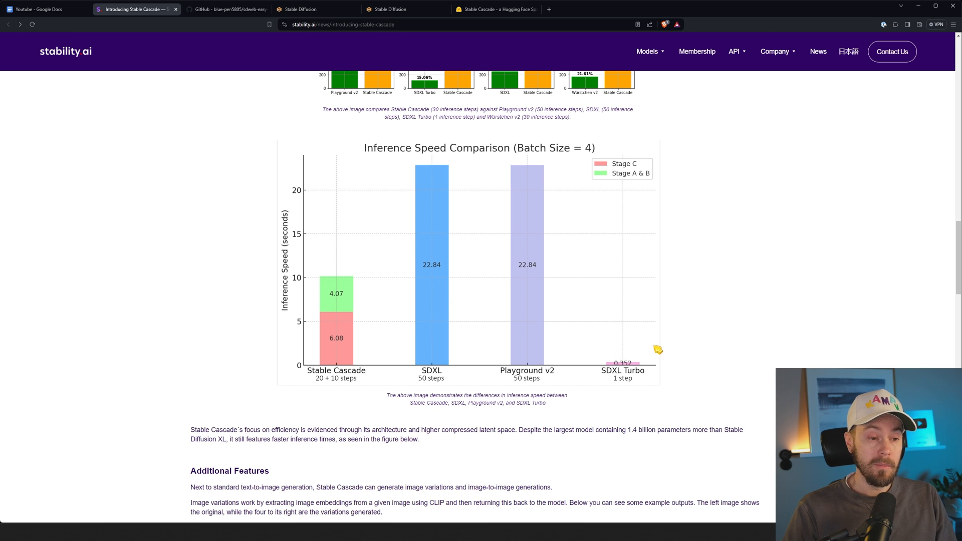
mouse_move(641, 378)
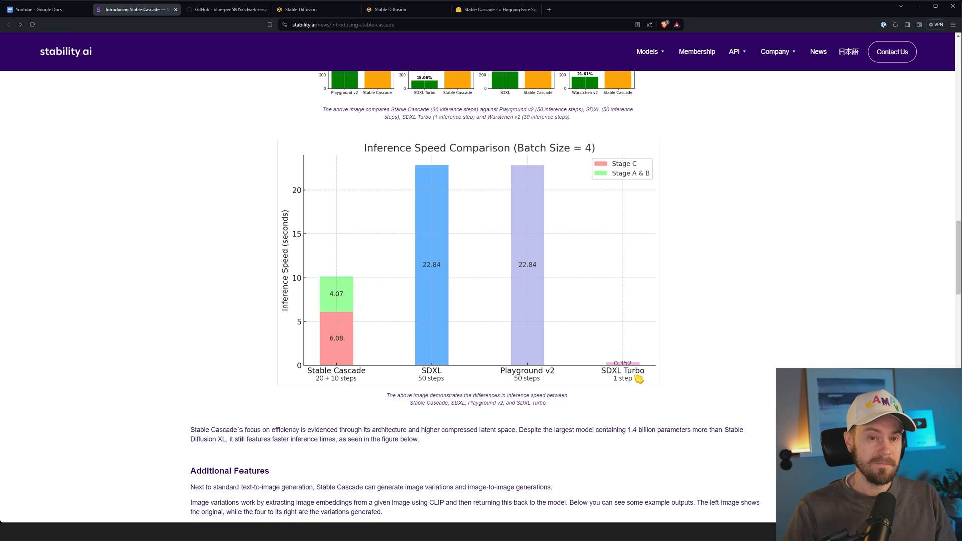
mouse_move(647, 379)
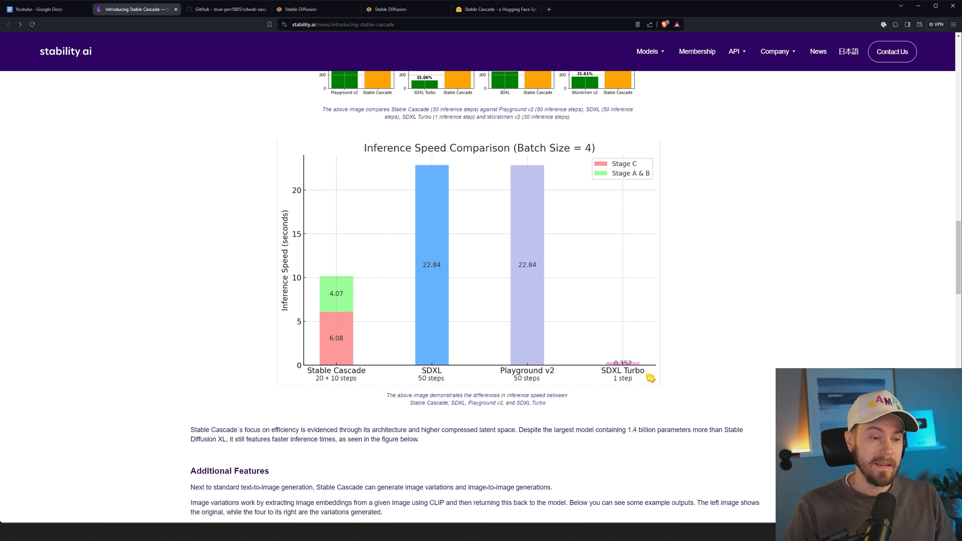
mouse_move(656, 365)
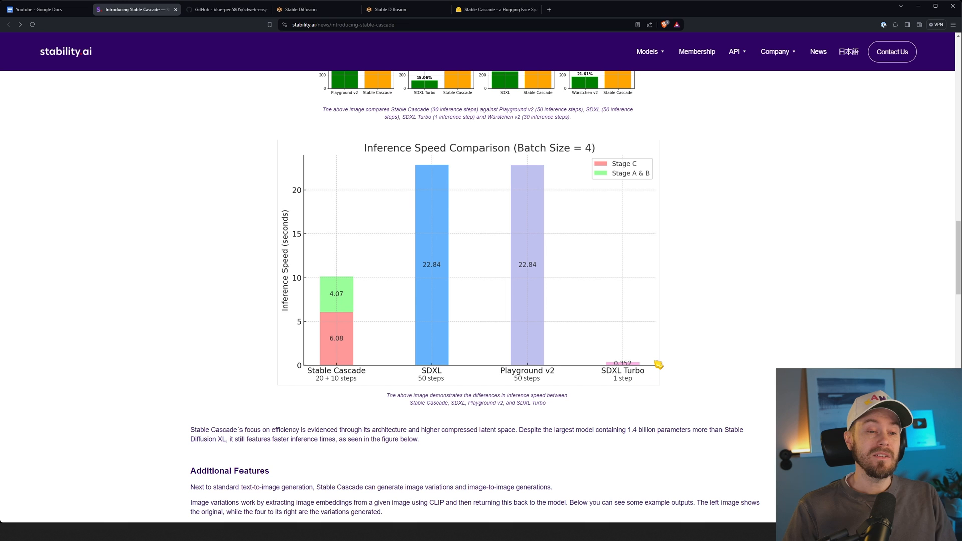
mouse_move(753, 324)
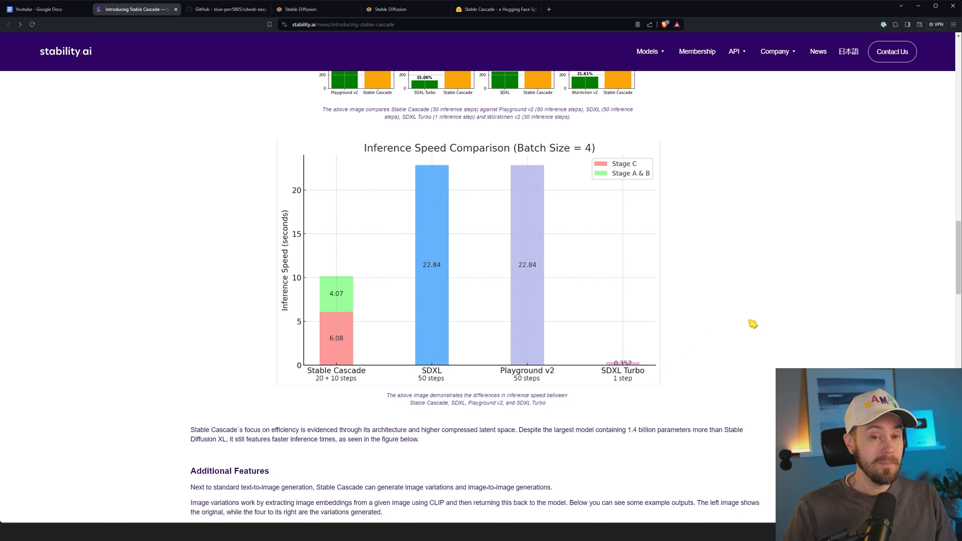
mouse_move(755, 321)
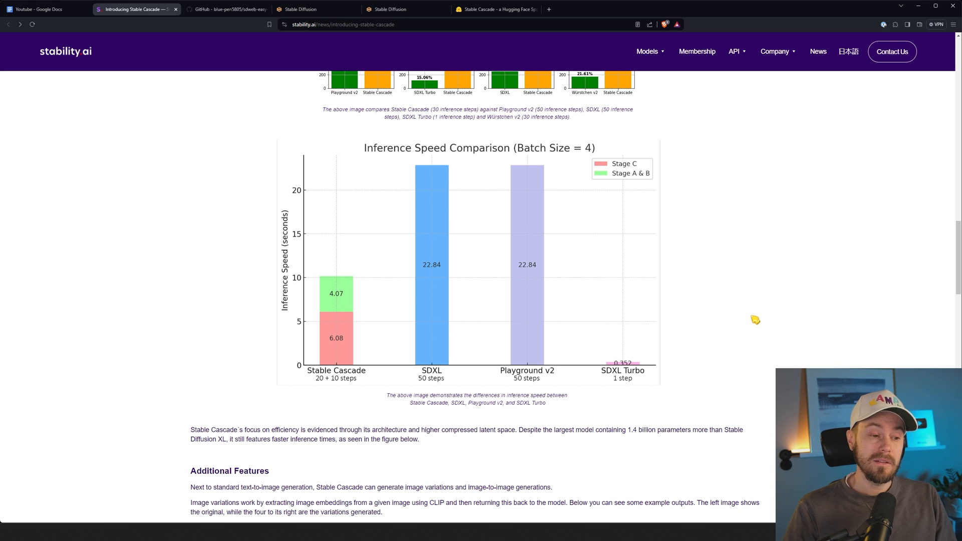
Scroll through image-variation, image-to-image and ControlNet examples to the 2x Super Resolution samples.
scroll("down", 3)
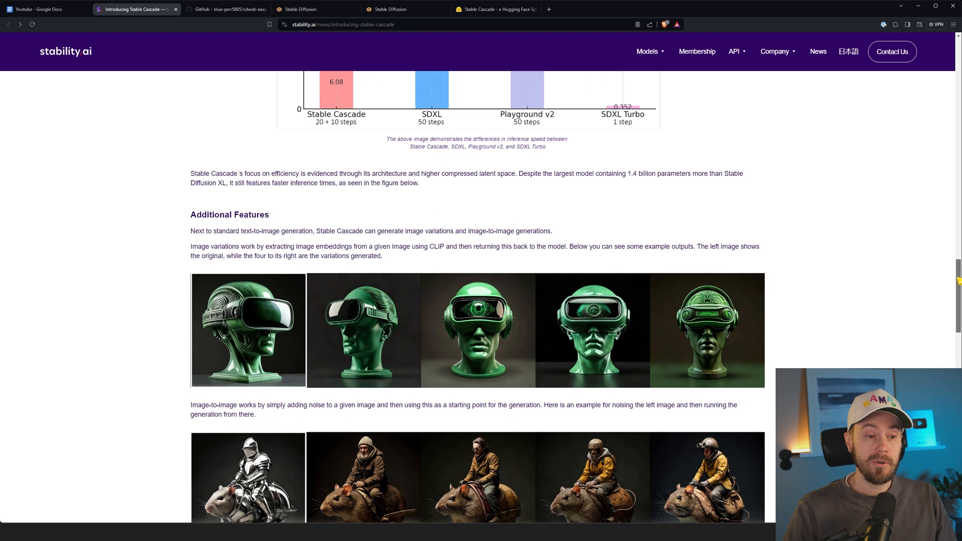
scroll("down", 3)
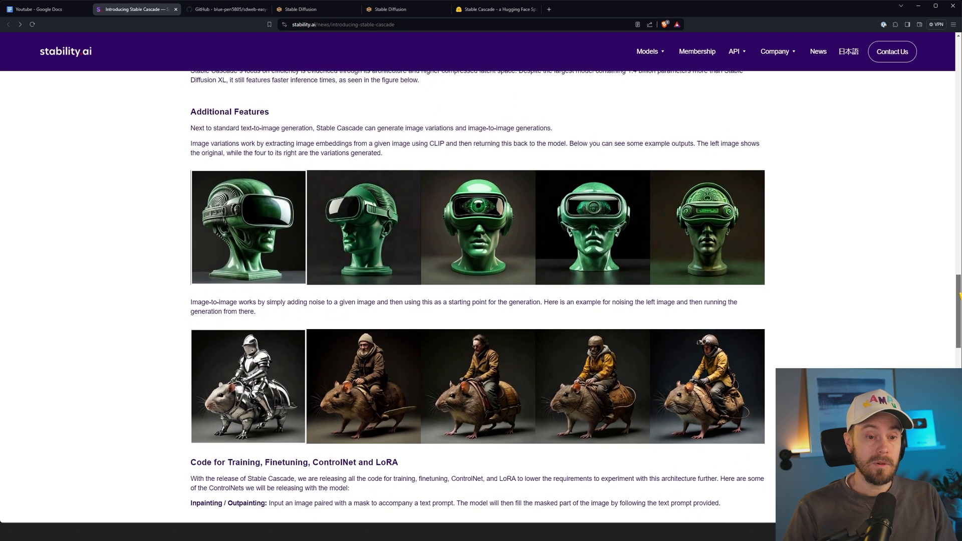
scroll("down", 3)
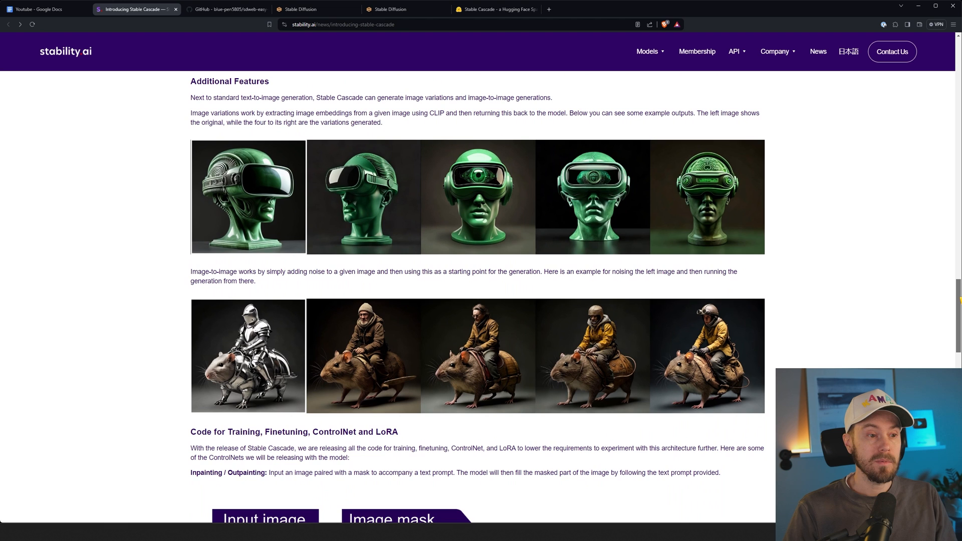
scroll("down", 3)
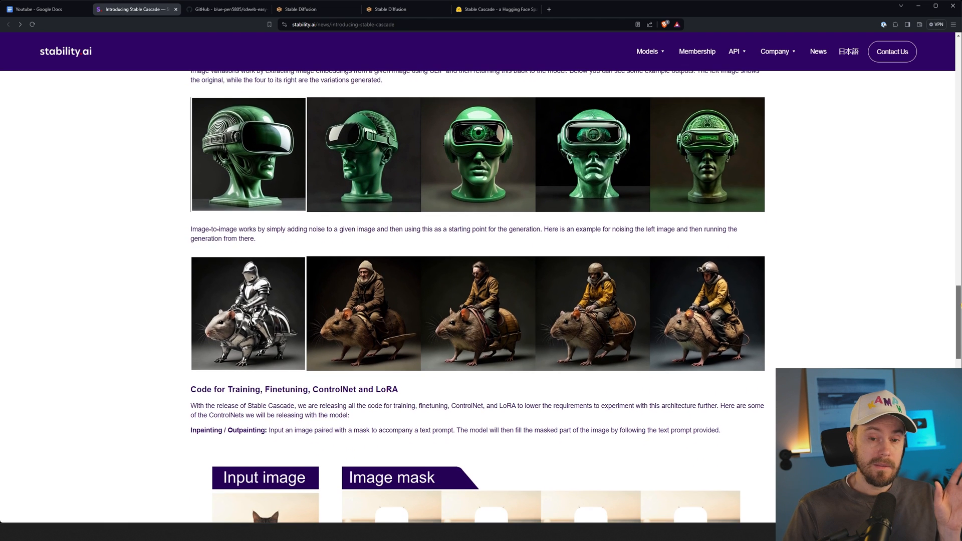
scroll("down", 3)
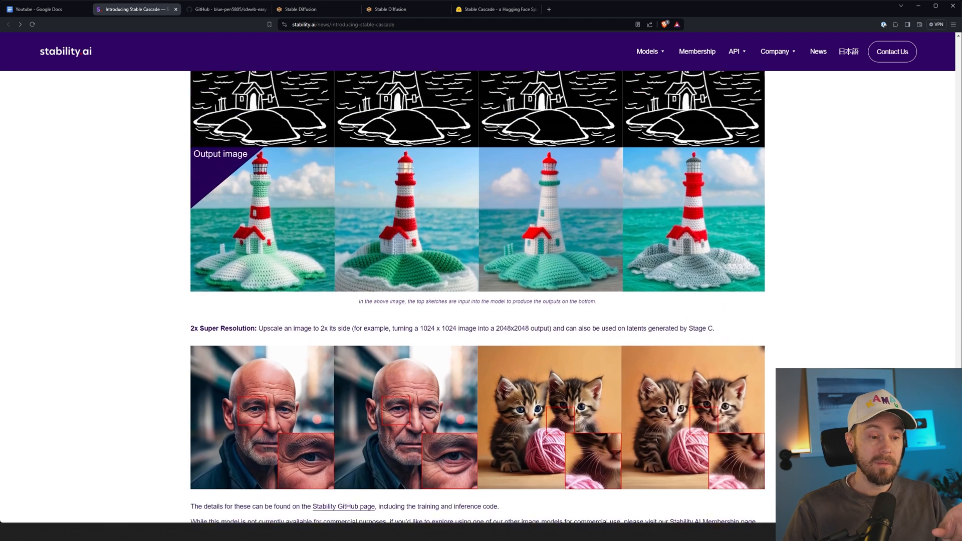
Return to the local WebUI, close the elf image lightbox and show the StableCascade panel.
scroll("down", 3)
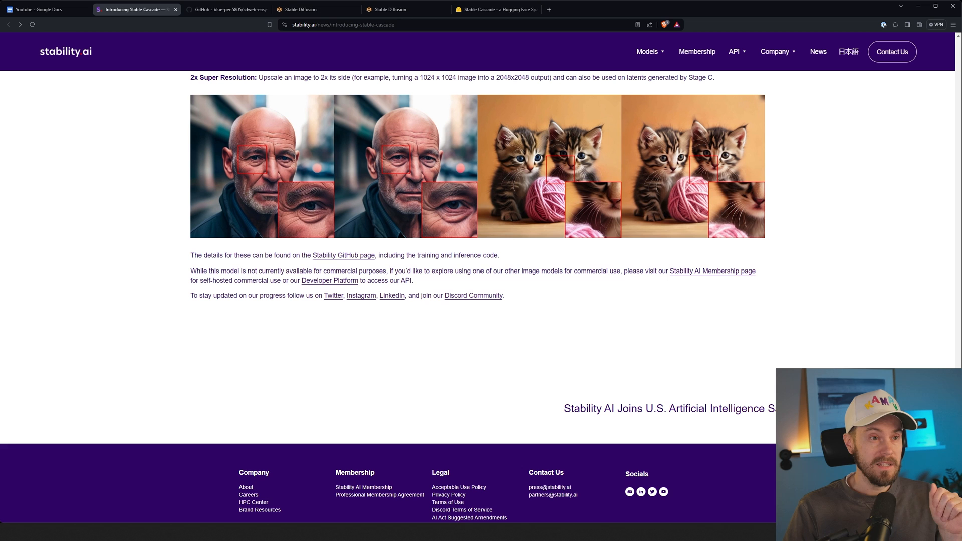
left_click(316, 9)
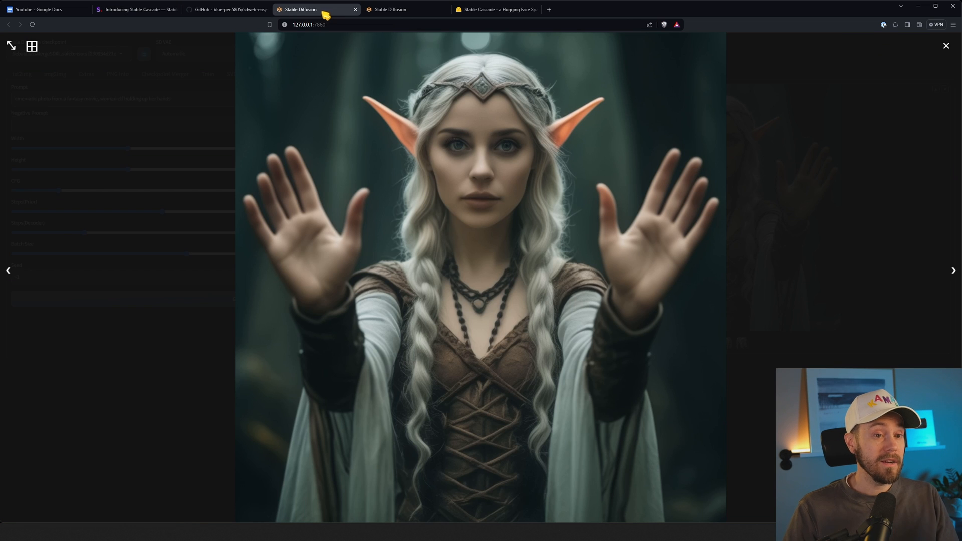
left_click(945, 45)
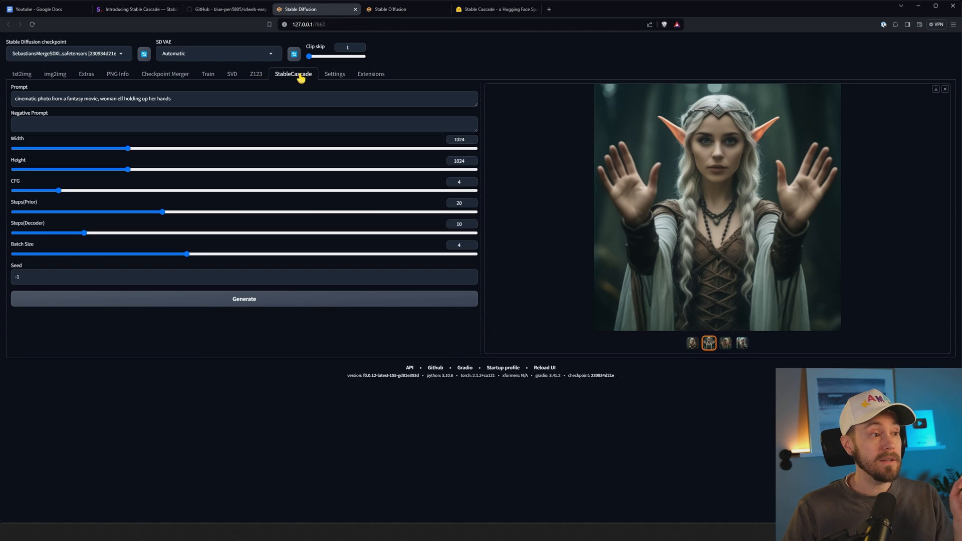
mouse_move(284, 80)
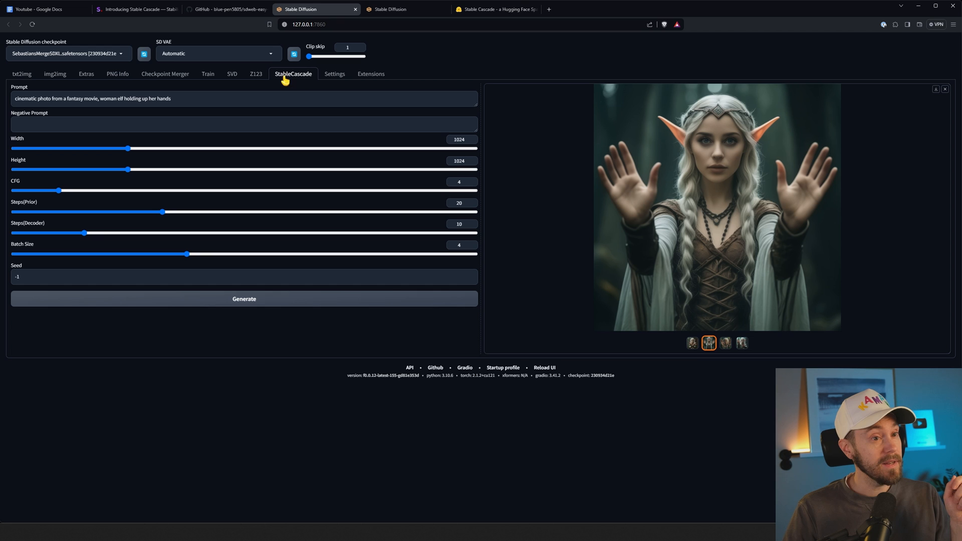
mouse_move(298, 80)
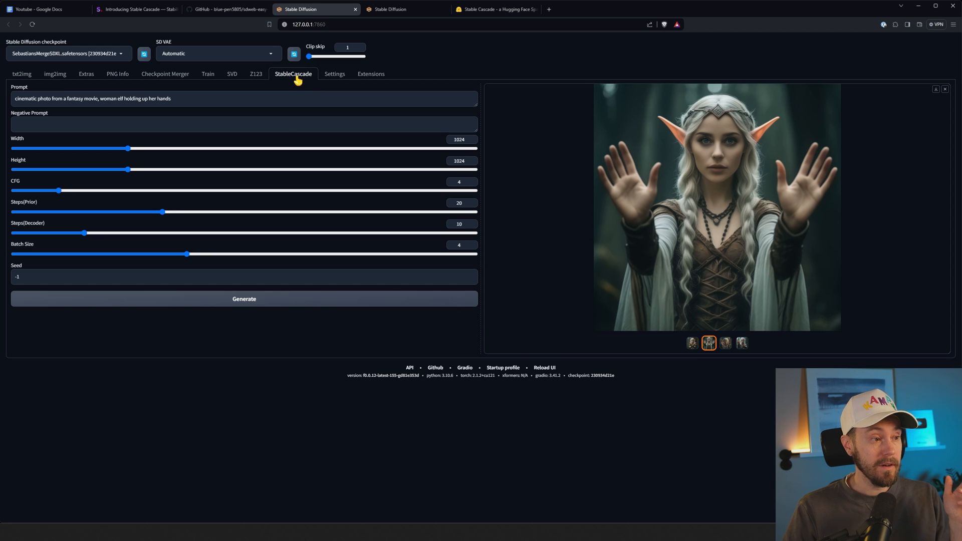
left_click(496, 9)
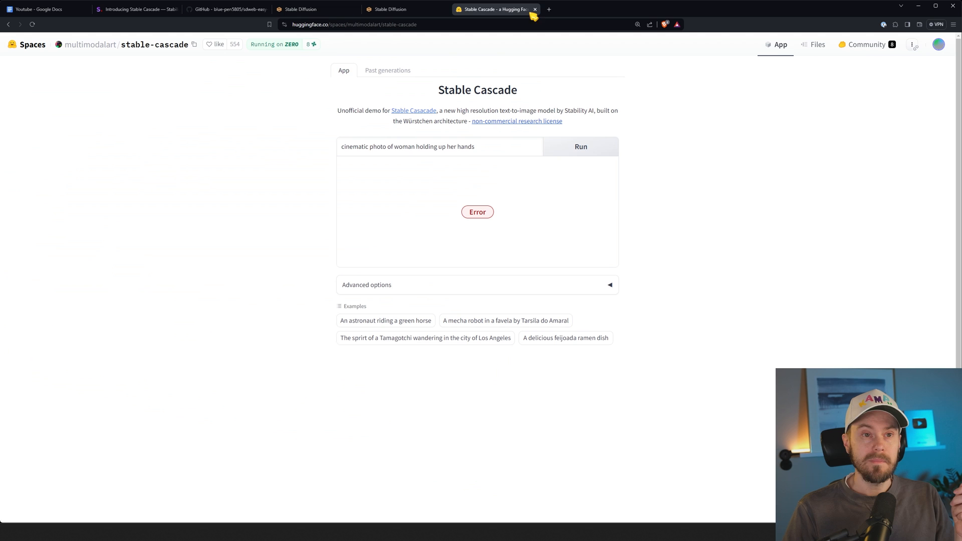
Close the Hugging Face demo and copy the HTTPS clone URL of the sdweb-easy-stablecascade-diffusers repo.
left_click(316, 9)
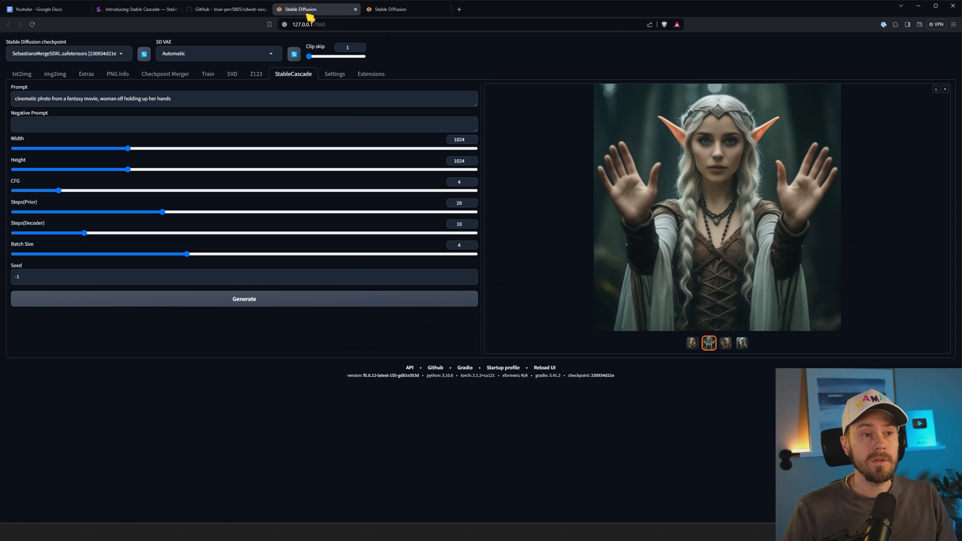
mouse_move(252, 62)
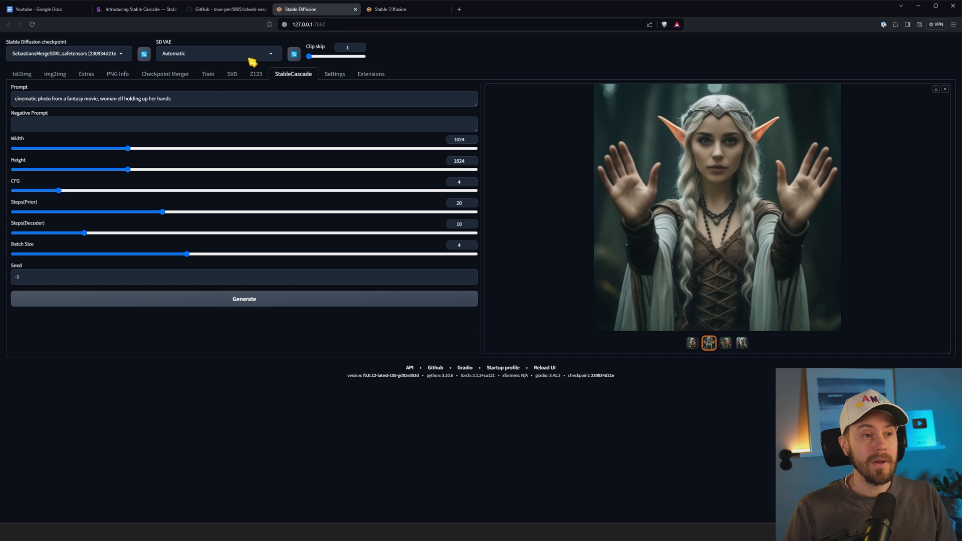
left_click(209, 9)
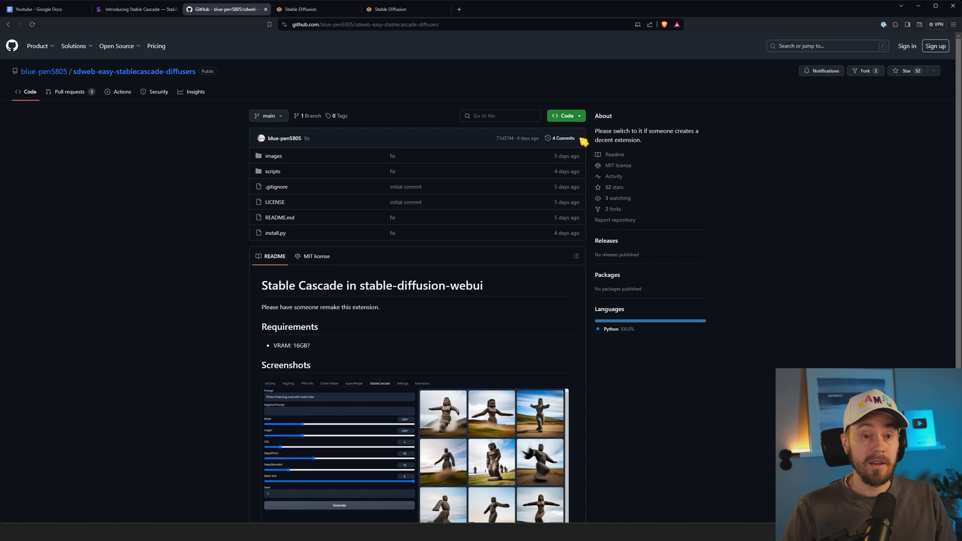
left_click(564, 115)
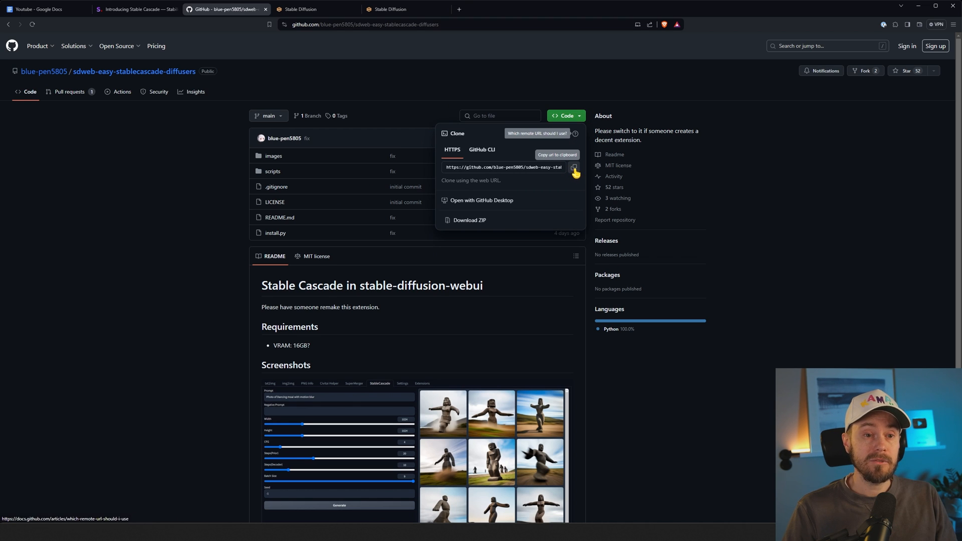
left_click(574, 167)
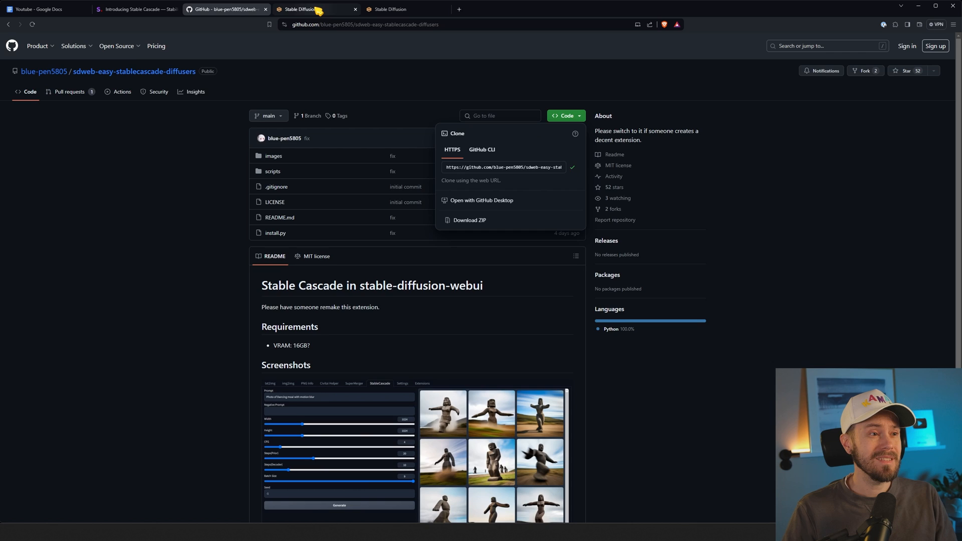
left_click(313, 10)
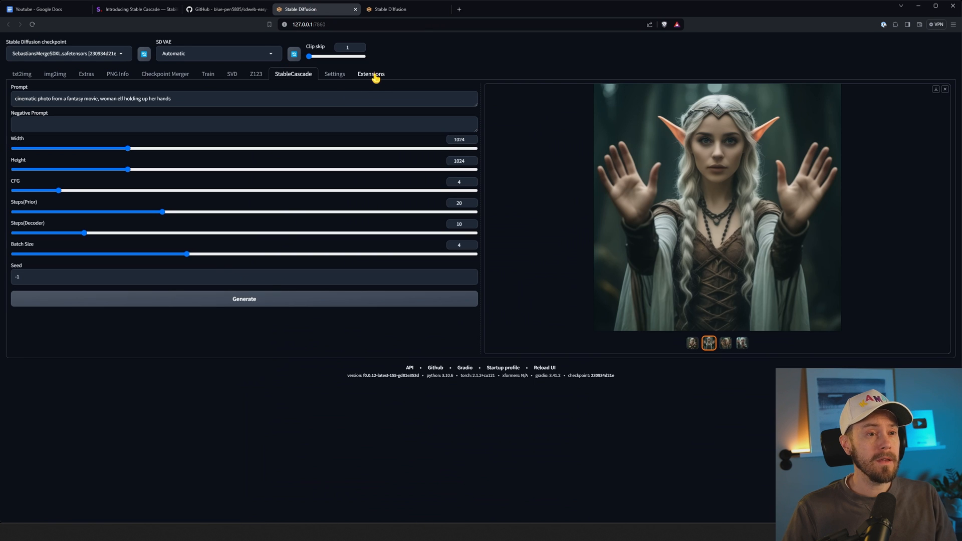
left_click(371, 73)
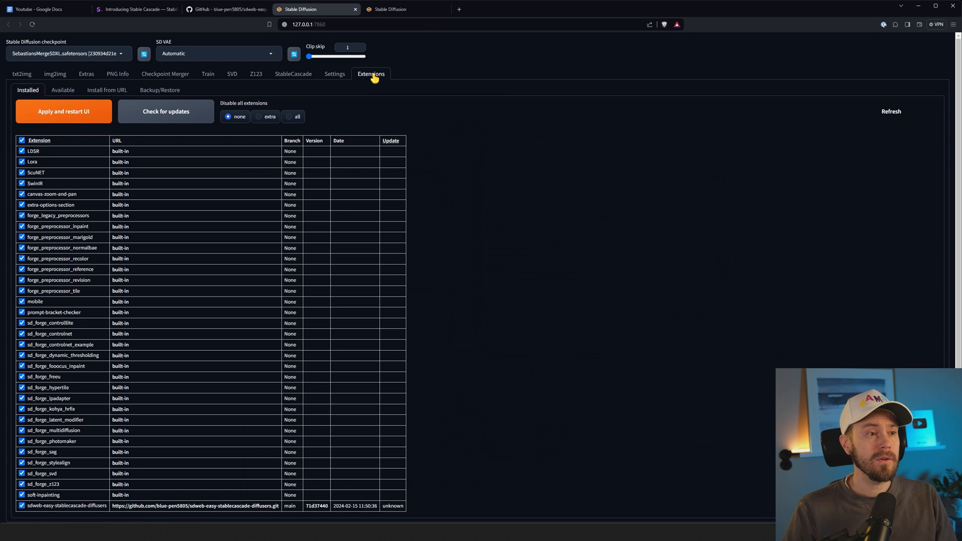
mouse_move(260, 101)
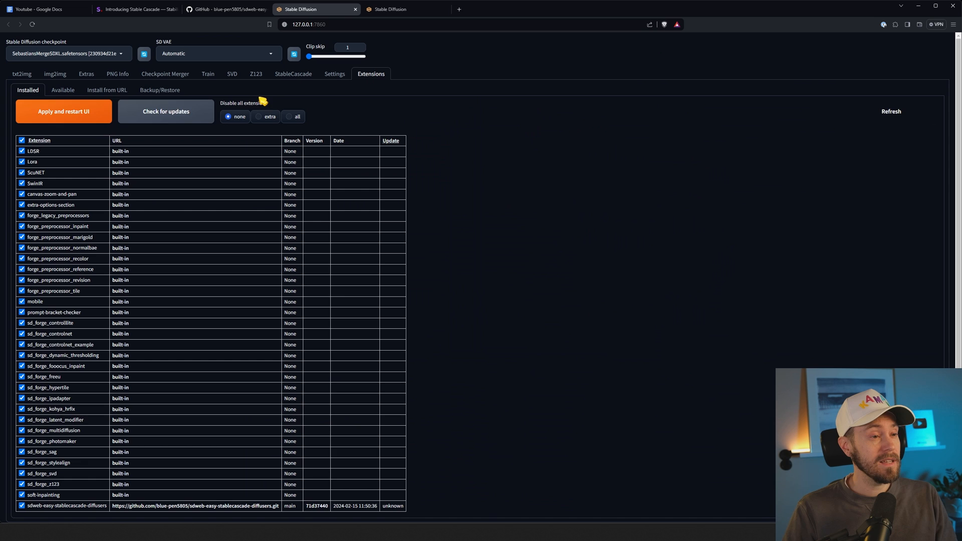
left_click(107, 89)
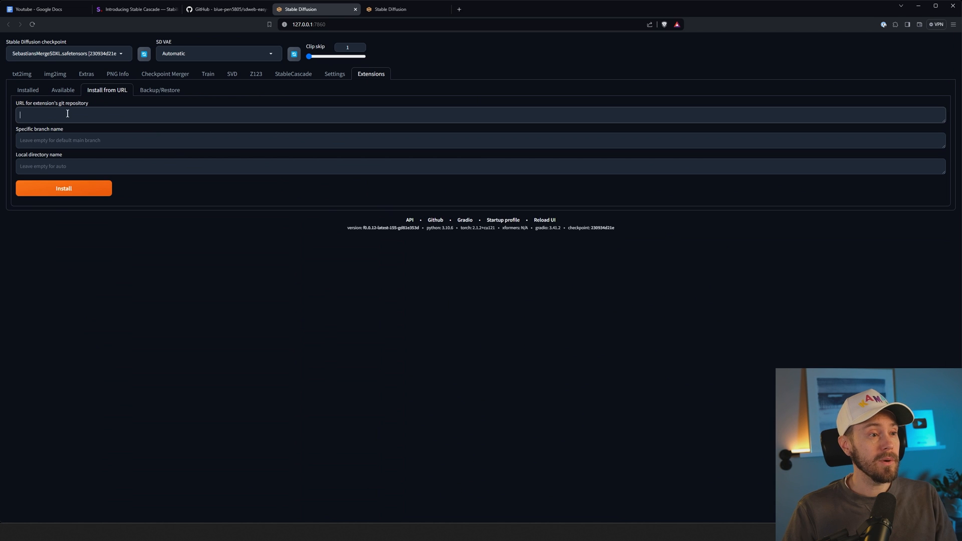
type("https://github.com/blue-pen5805/sdweb-easy-stablecascade-diffusers.git")
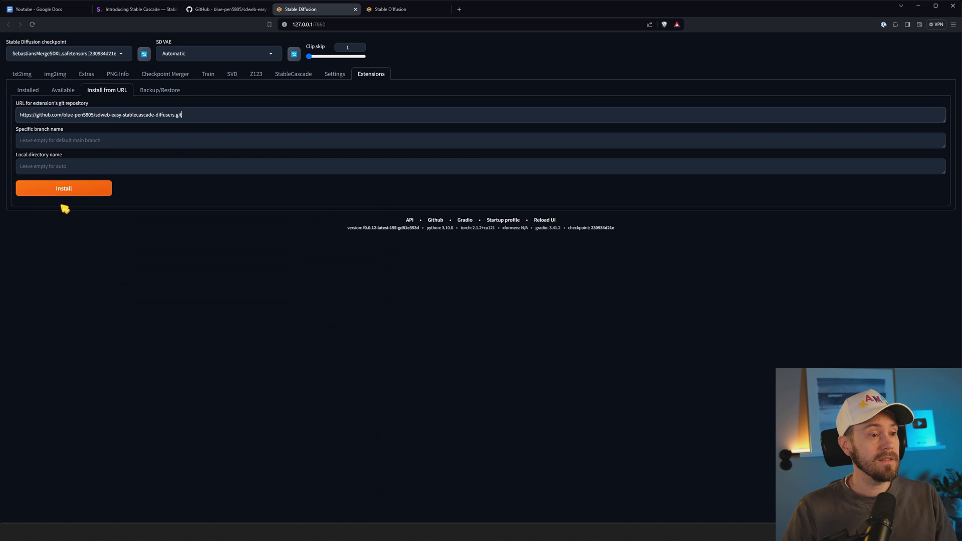
left_click(27, 90)
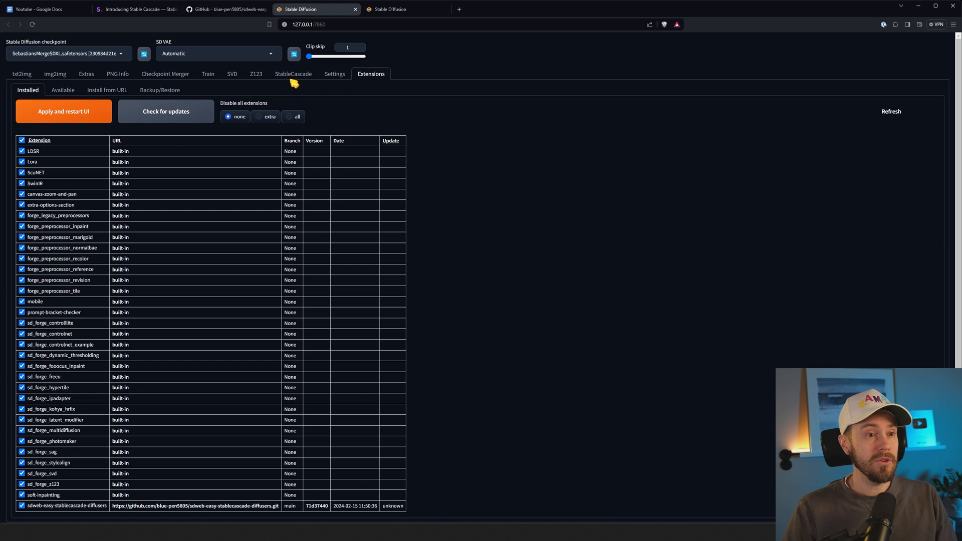
Return to the StableCascade generation page with the elf prompt and results.
left_click(293, 74)
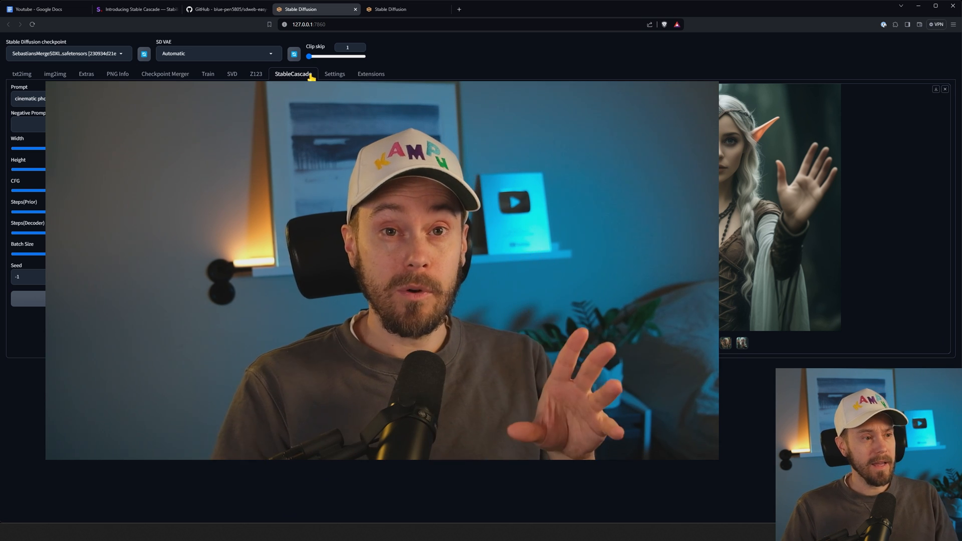
mouse_move(310, 75)
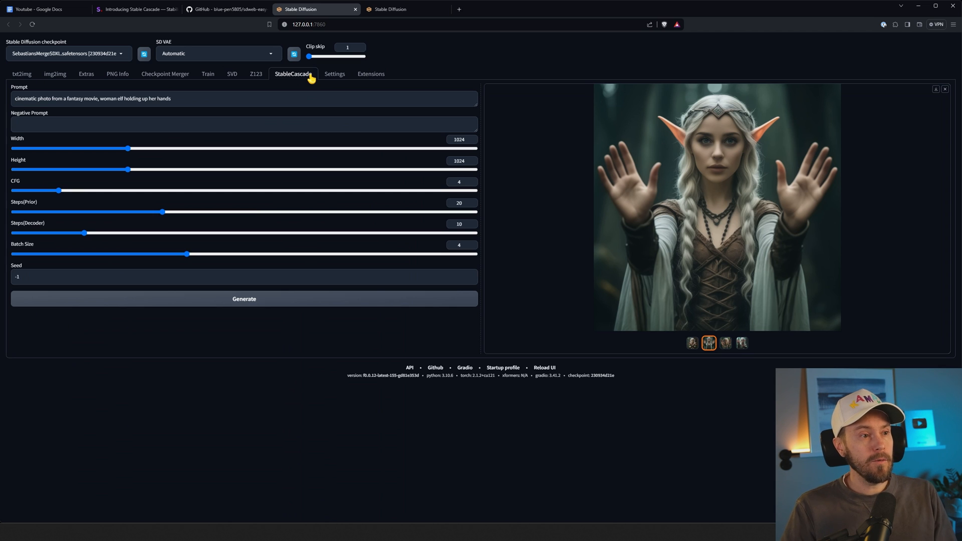
mouse_move(187, 100)
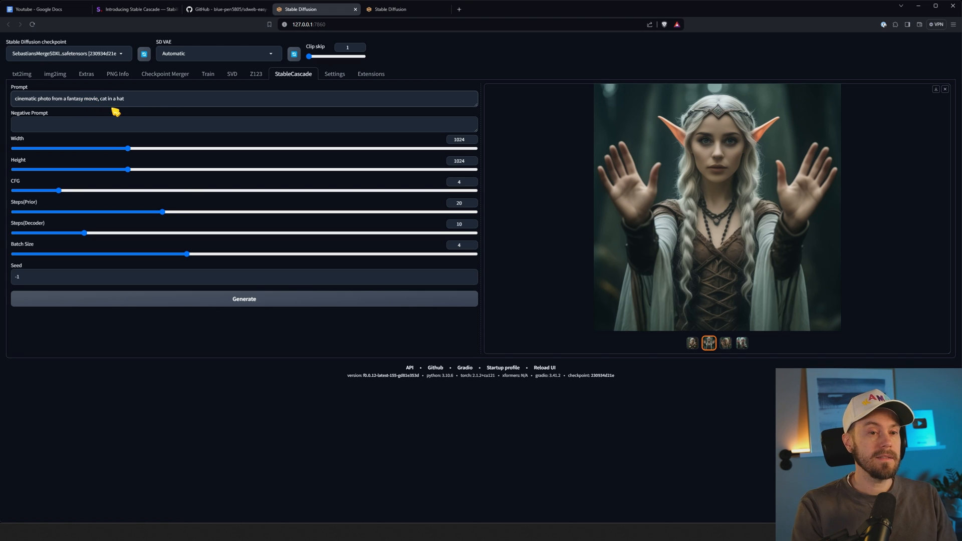
mouse_move(400, 254)
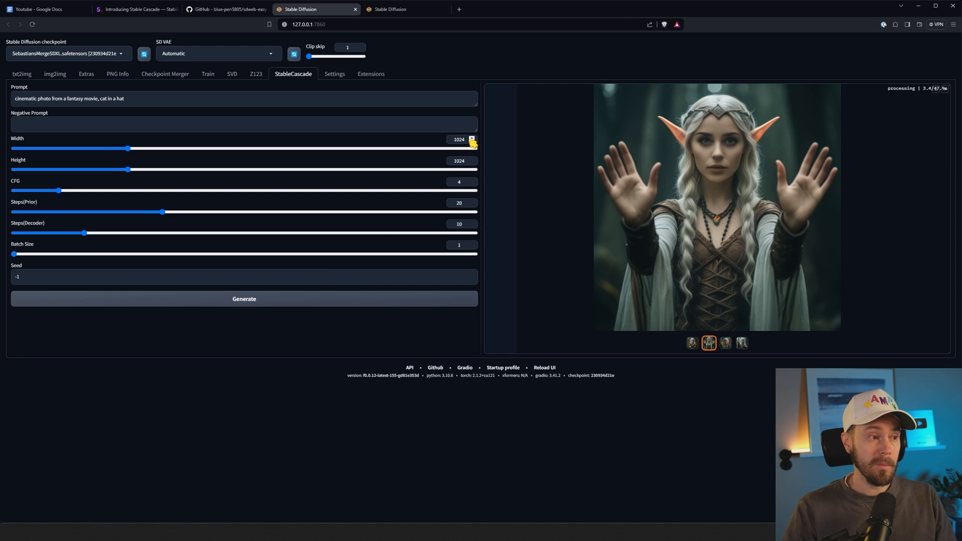
mouse_move(507, 181)
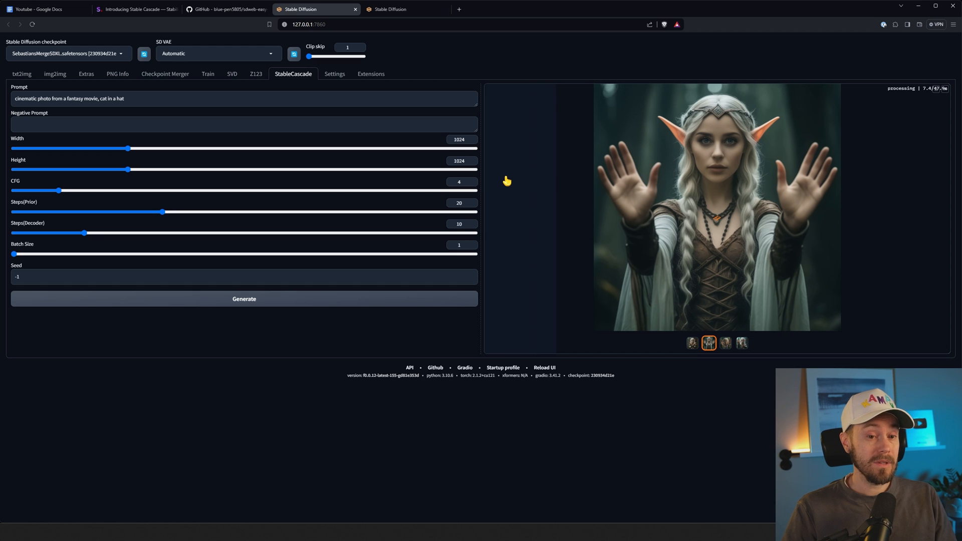
mouse_move(495, 182)
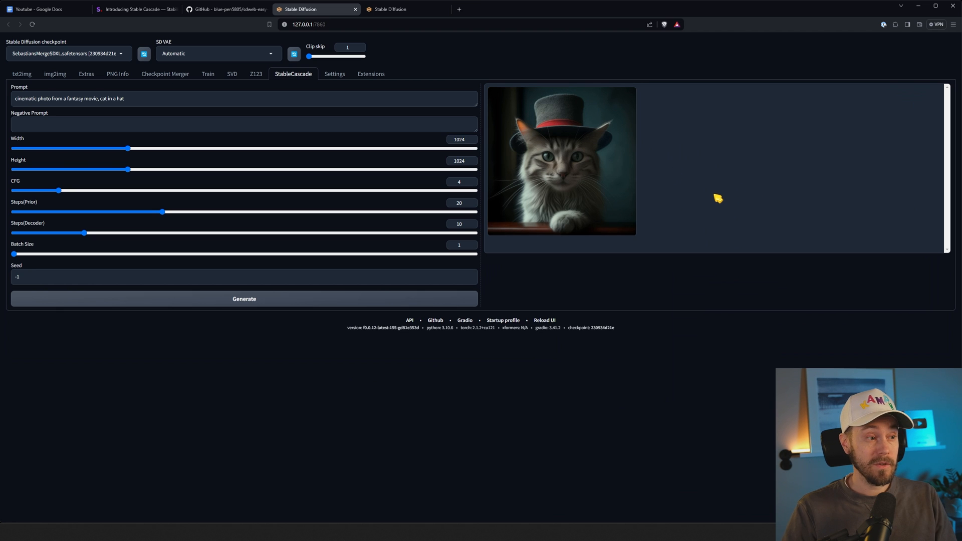
mouse_move(697, 189)
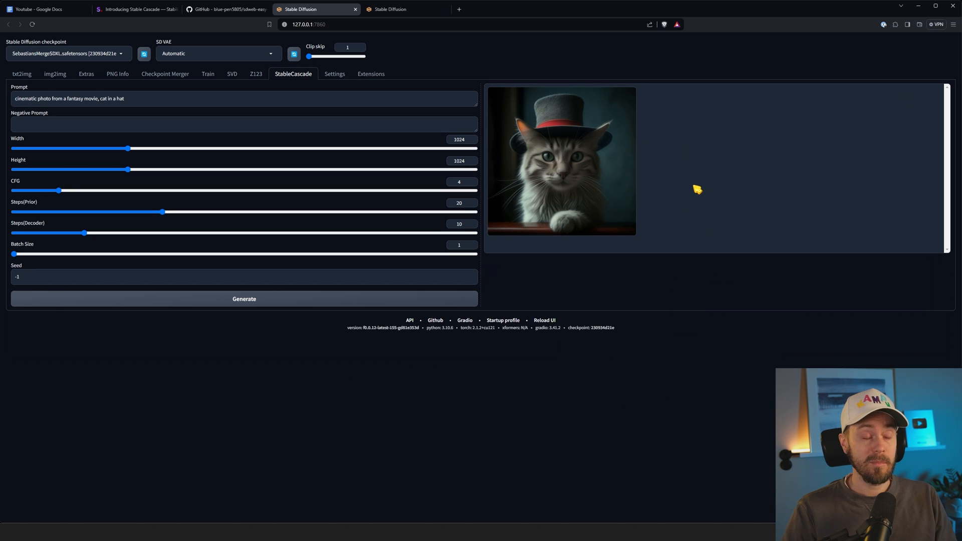
Enlarge the cinematic cat-in-top-hat image in the lightbox, then close it.
left_click(561, 160)
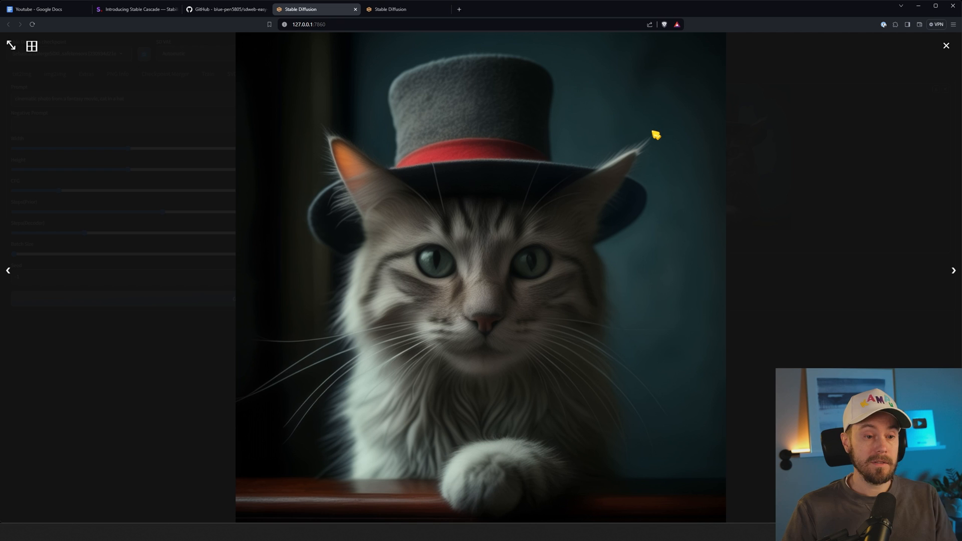
left_click(945, 45)
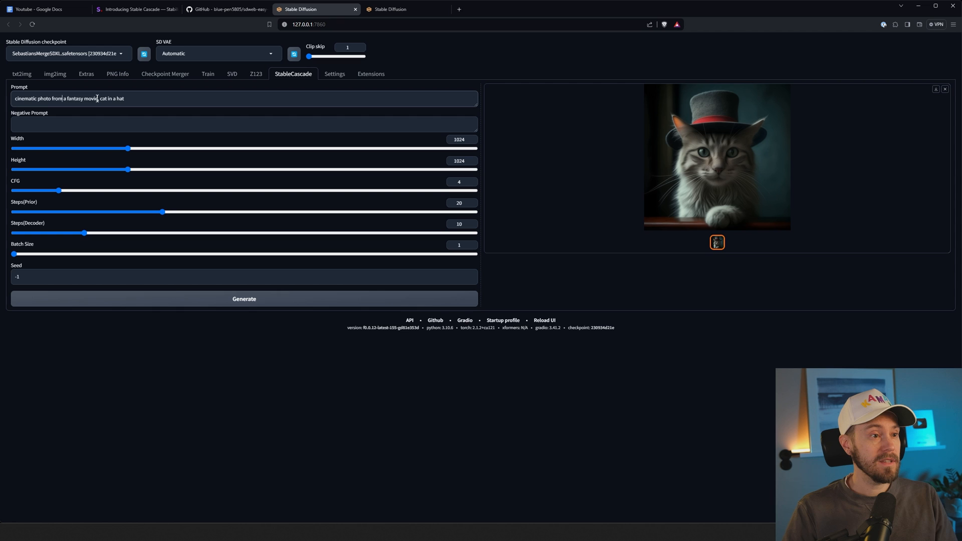
Generate 'scene from a studio ghibli movie, cat in a hat' and inspect the result enlarged.
type("scene from")
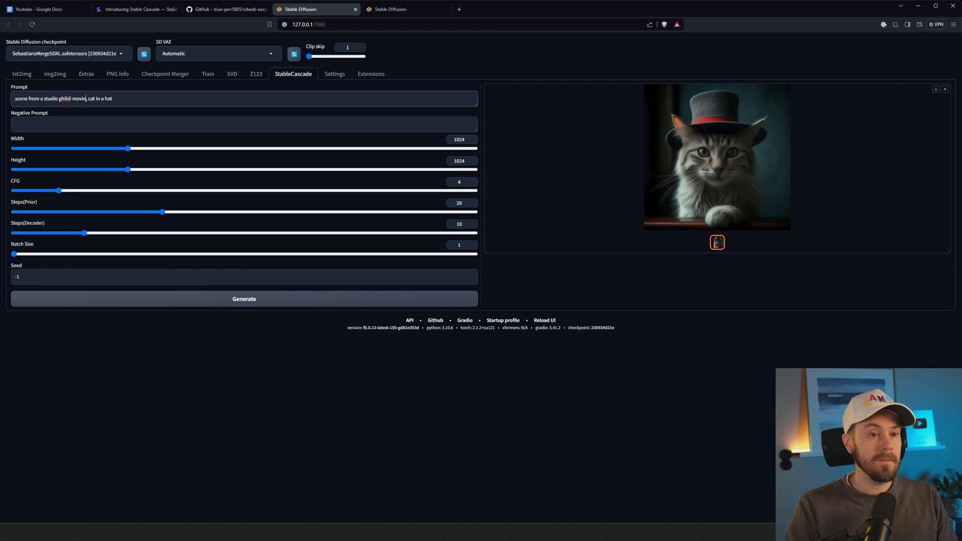
left_click(244, 298)
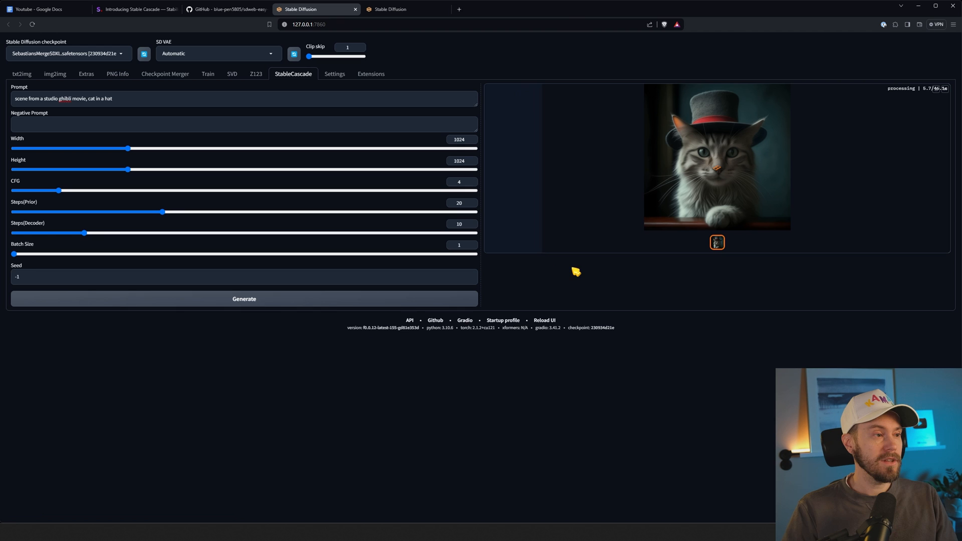
mouse_move(567, 281)
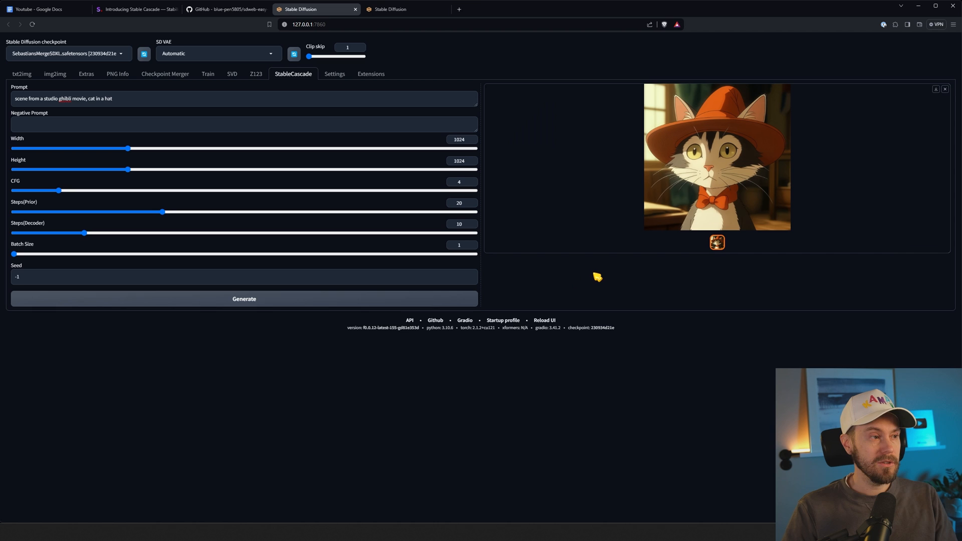
left_click(716, 157)
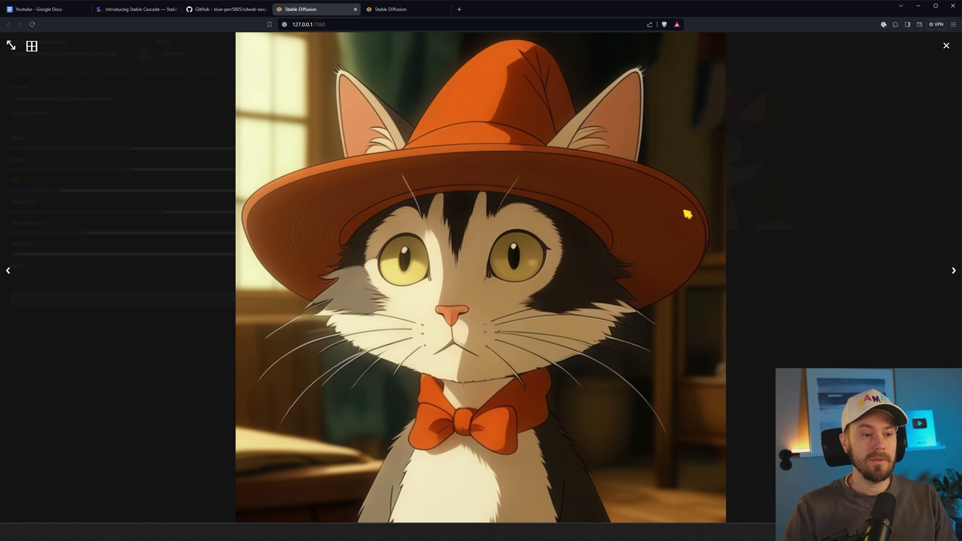
mouse_move(685, 213)
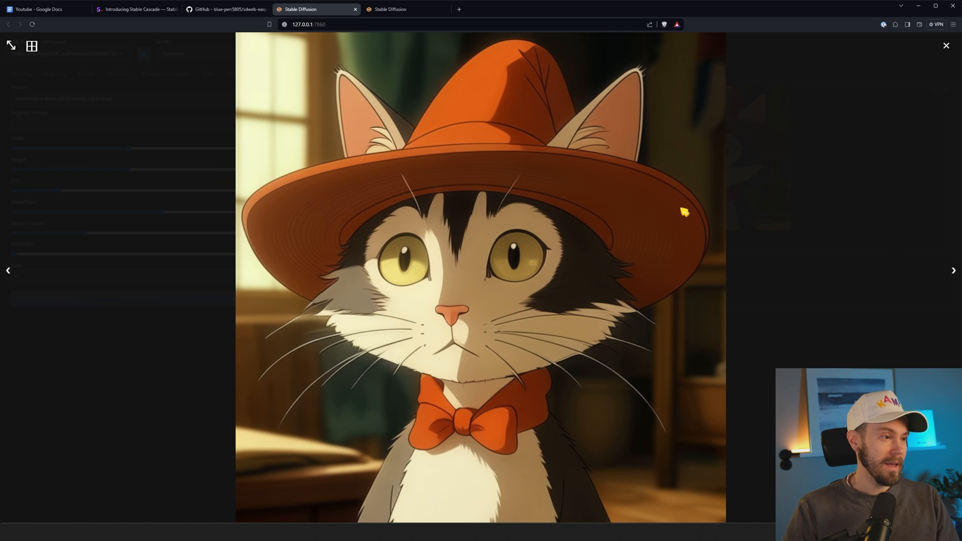
mouse_move(683, 249)
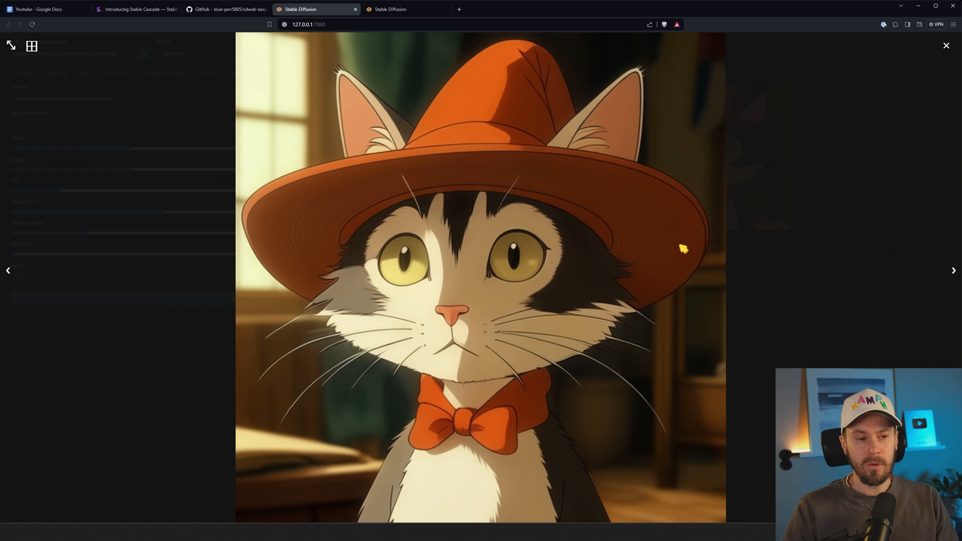
left_click(945, 45)
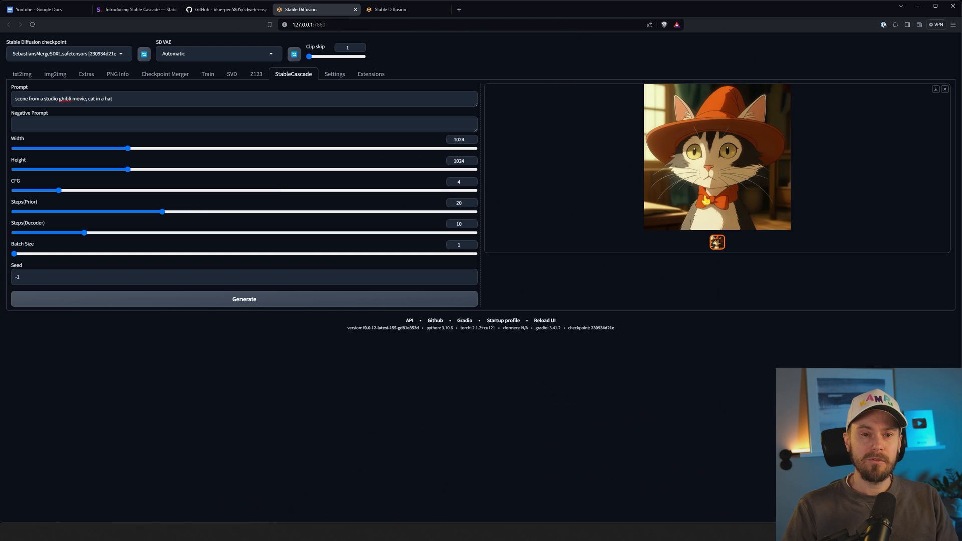
mouse_move(740, 205)
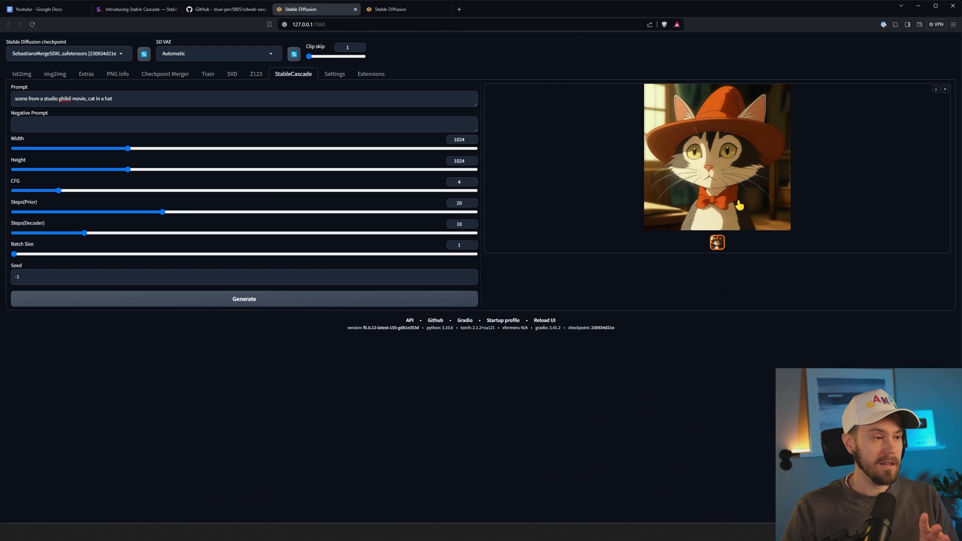
mouse_move(699, 223)
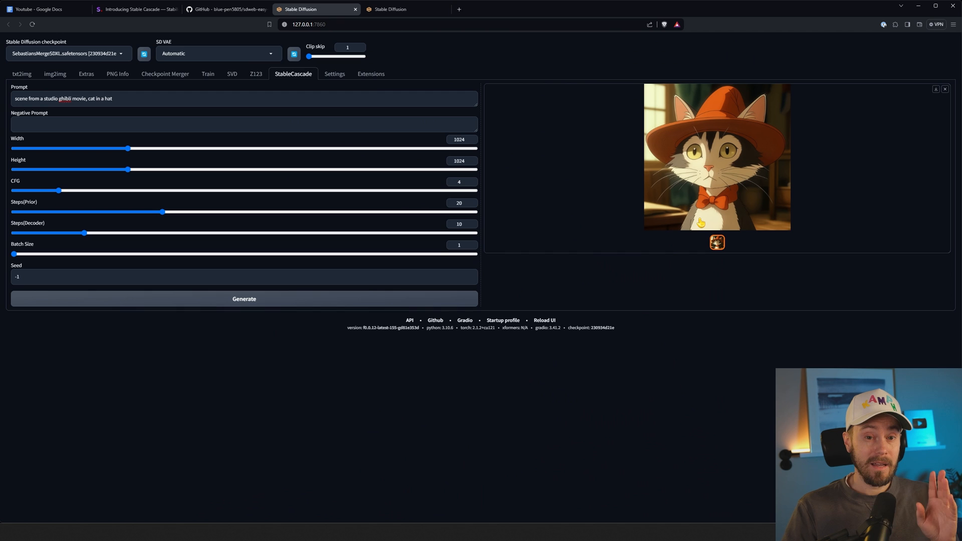
mouse_move(241, 164)
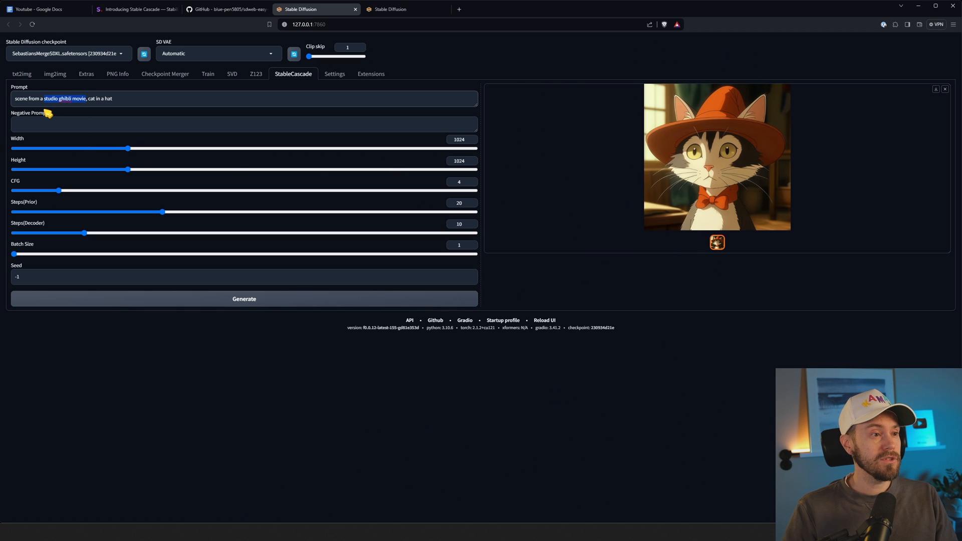
Swap 'studio ghibli movie' for 'star wars movie', generate the cat image and view it enlarged.
key("Backspace")
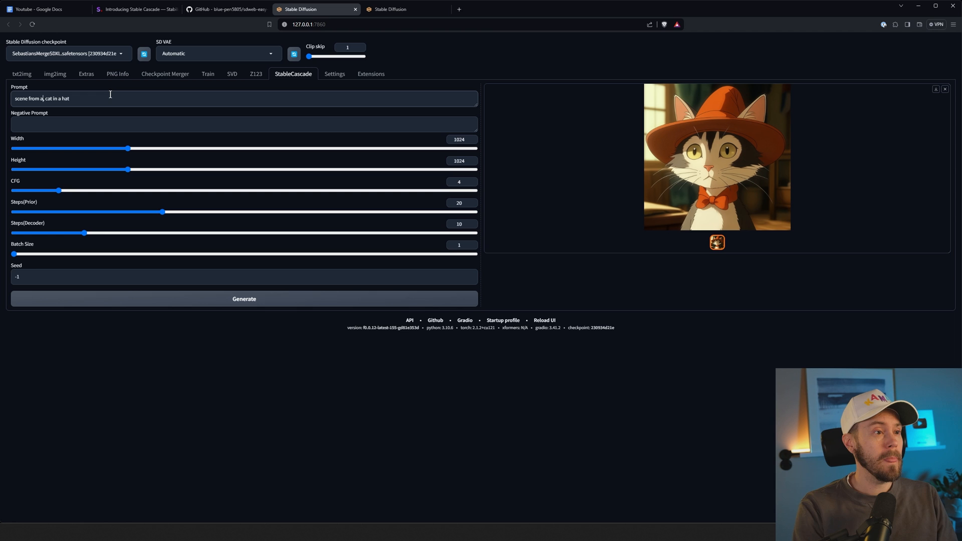
type("star wars movie")
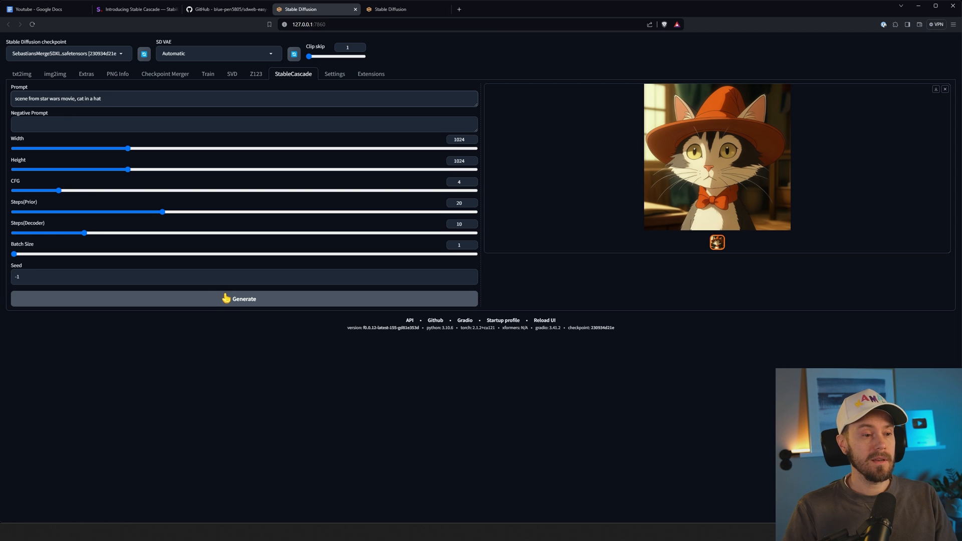
left_click(716, 157)
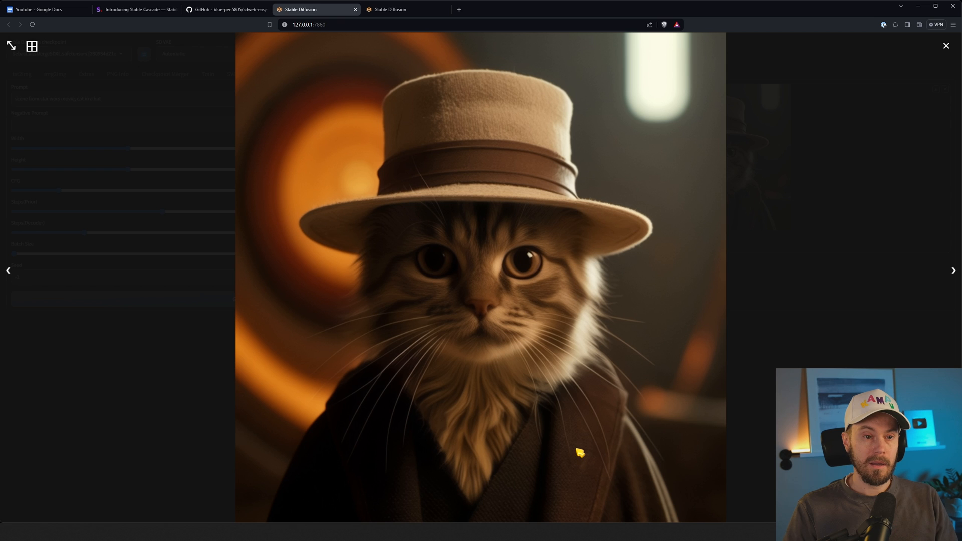
mouse_move(612, 450)
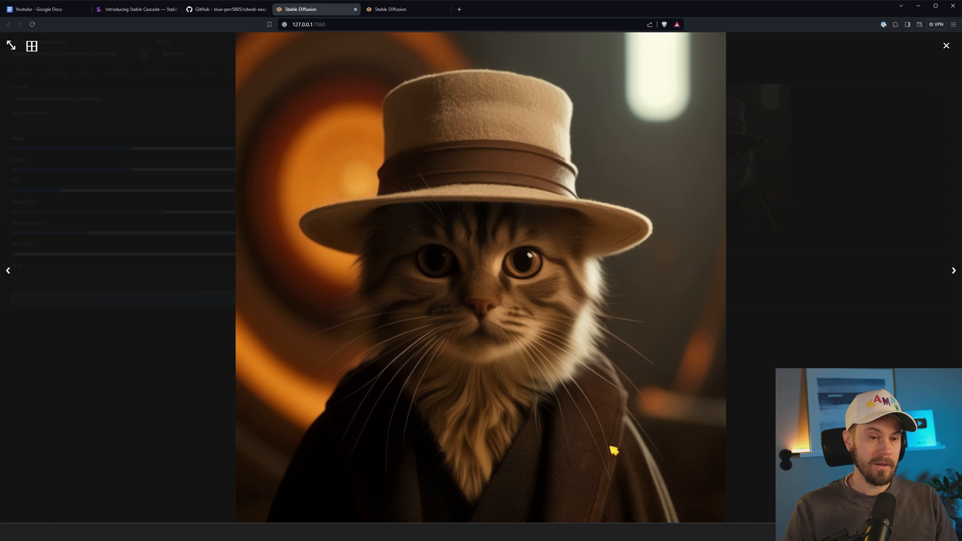
mouse_move(653, 489)
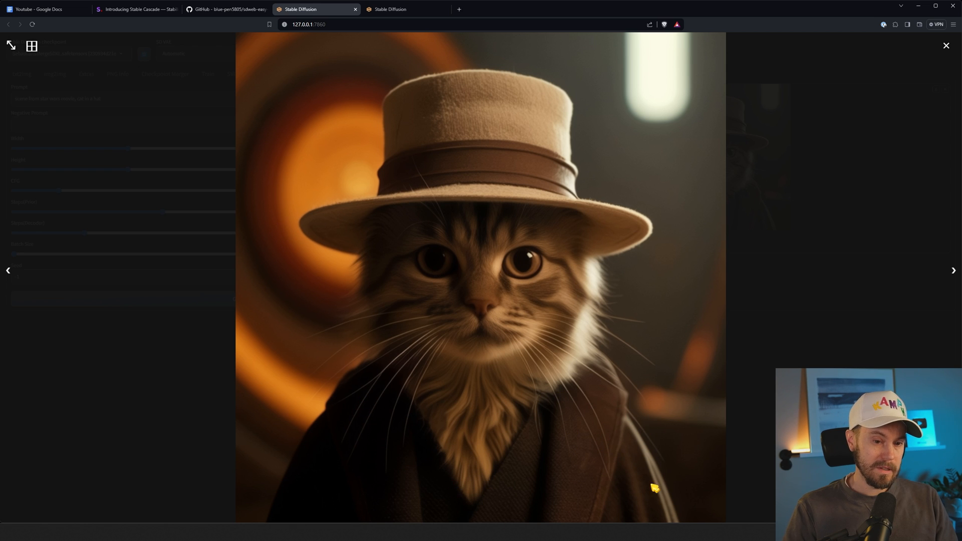
mouse_move(513, 135)
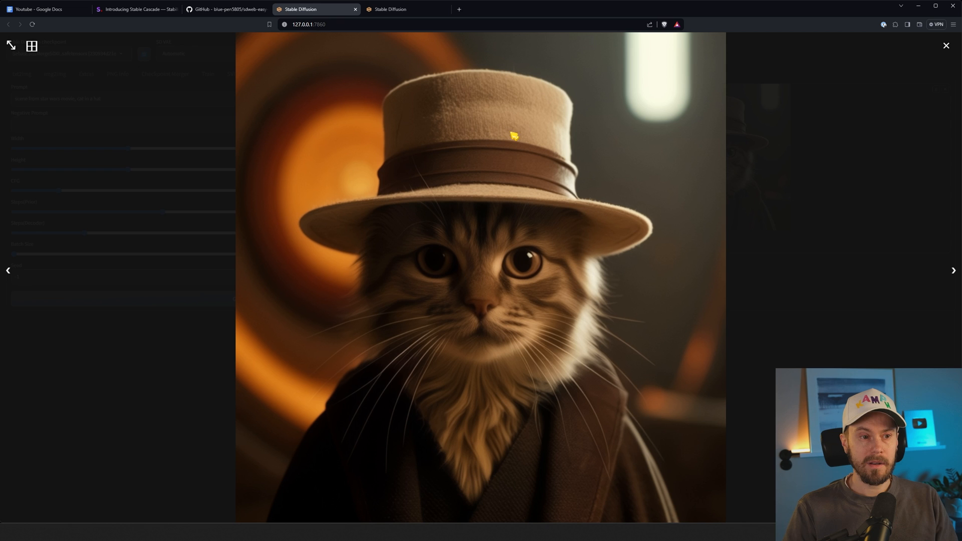
mouse_move(588, 141)
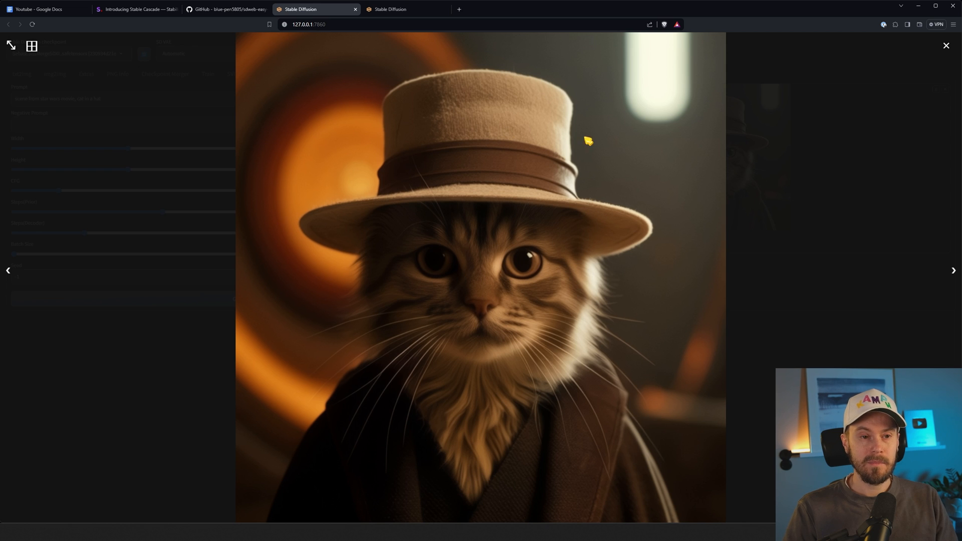
left_click(945, 45)
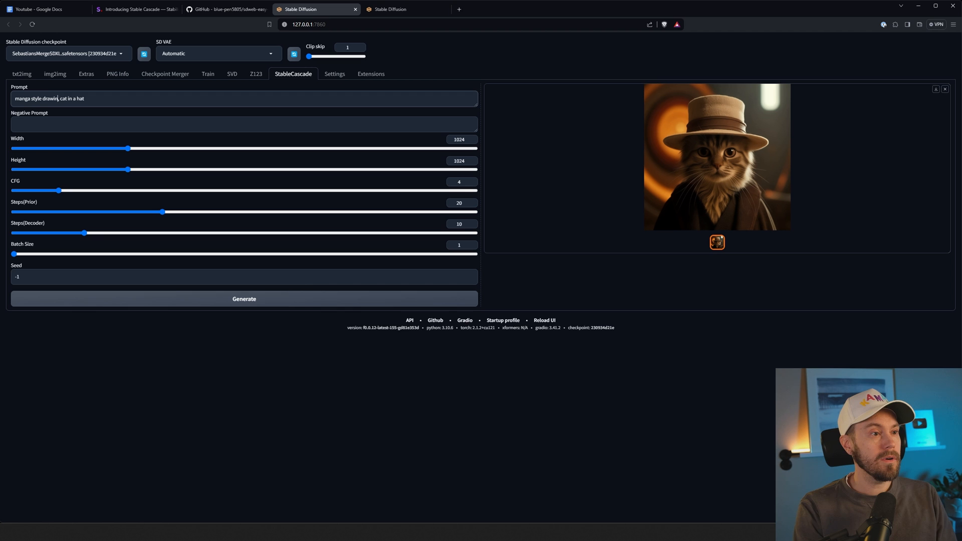
Generate the 'manga style drawing, cat in a hat' image.
left_click(244, 298)
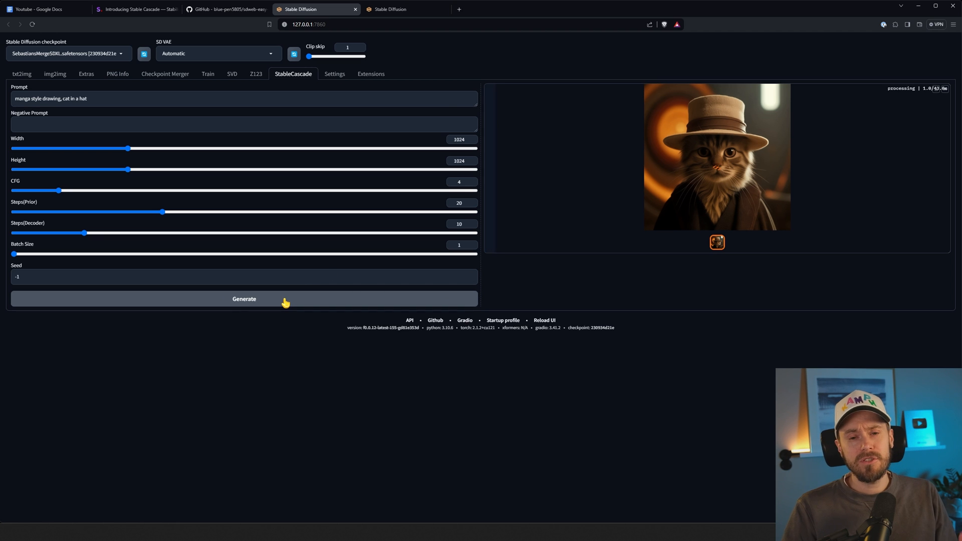
mouse_move(525, 171)
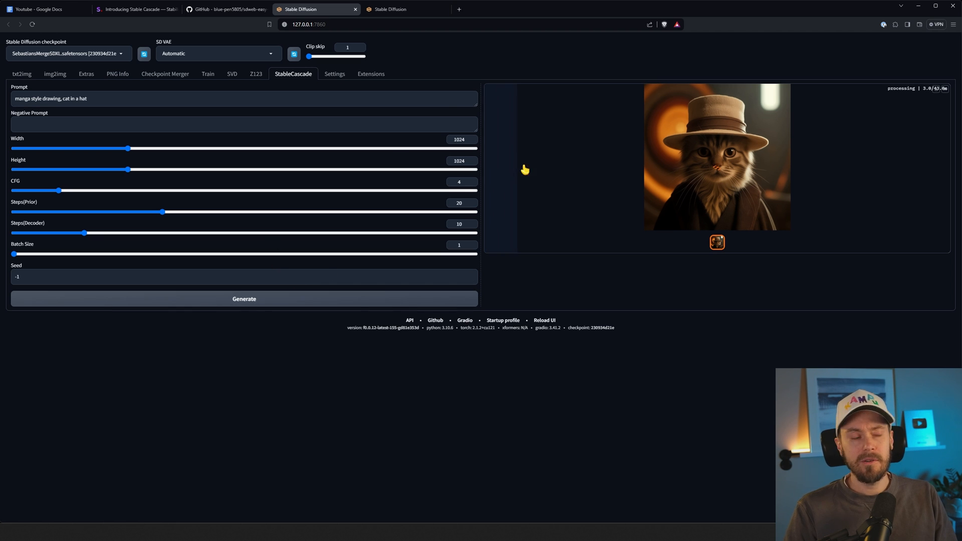
mouse_move(636, 184)
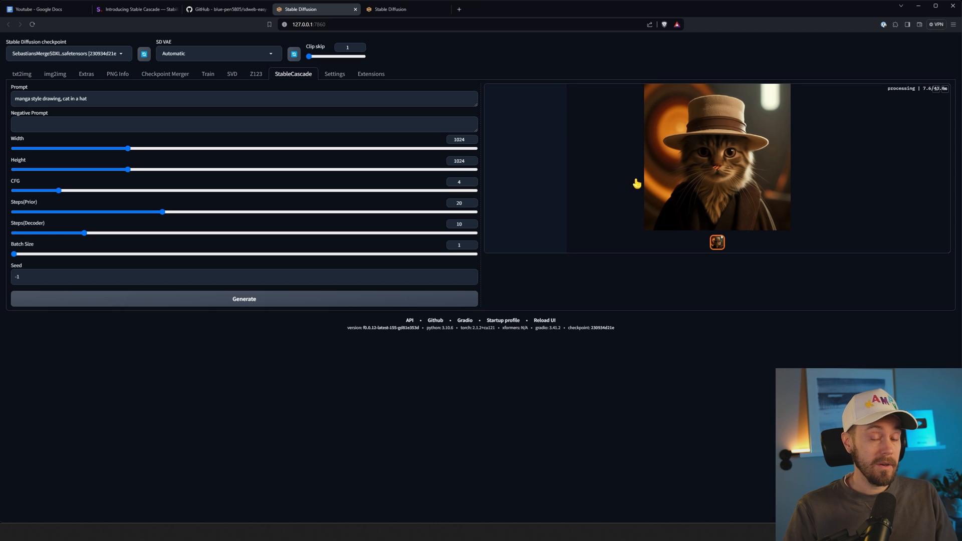
mouse_move(596, 190)
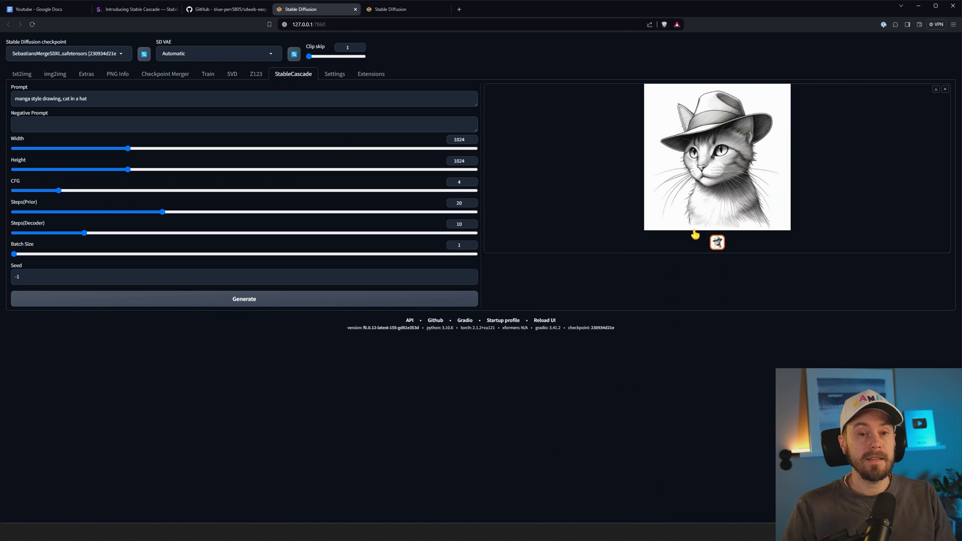
mouse_move(178, 260)
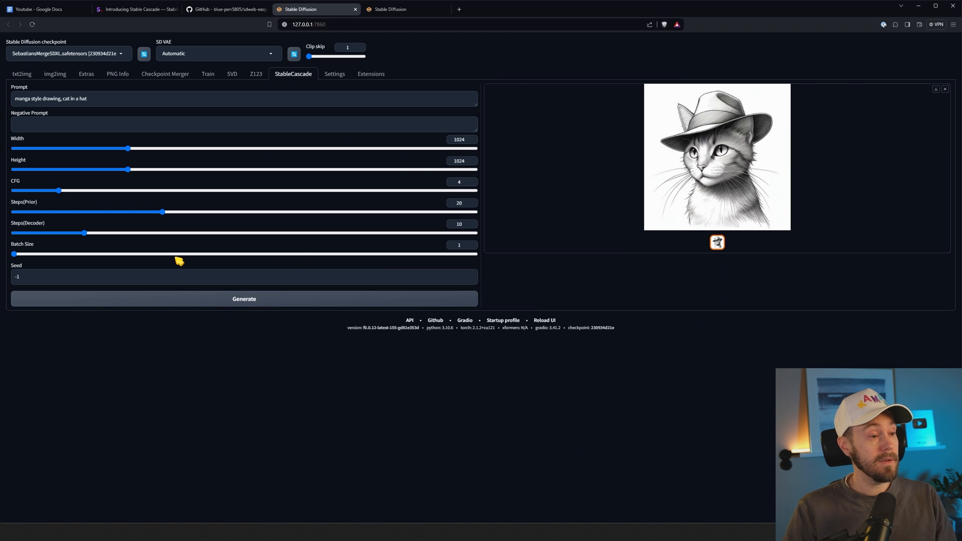
Generate the Ghibli prompt of a hatted cat on a table looking out the window and enlarge it.
type("scene from a studio ghibli movie, cat in a hat sitting on a table looking out the window, sun is shining in and casting deep shadows, potted plant in corner of room")
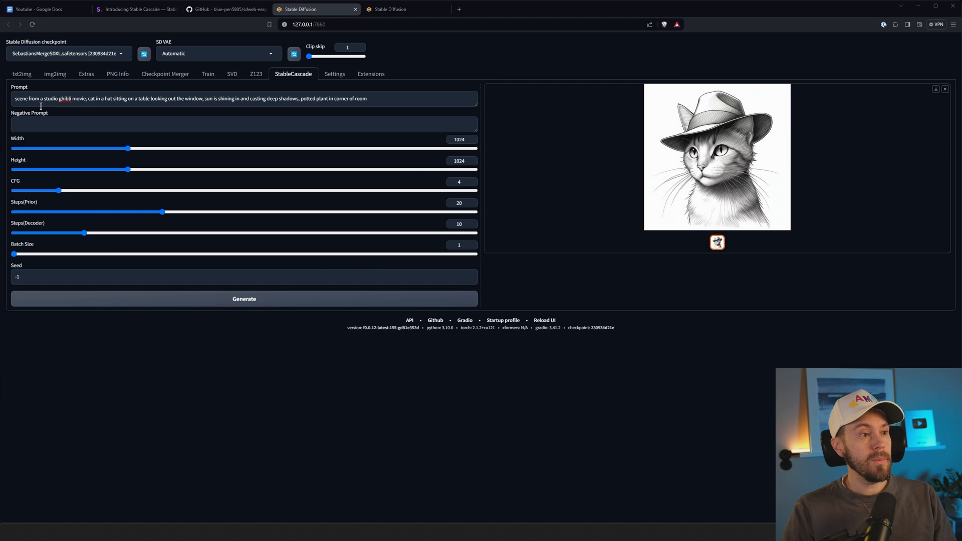
left_click(244, 298)
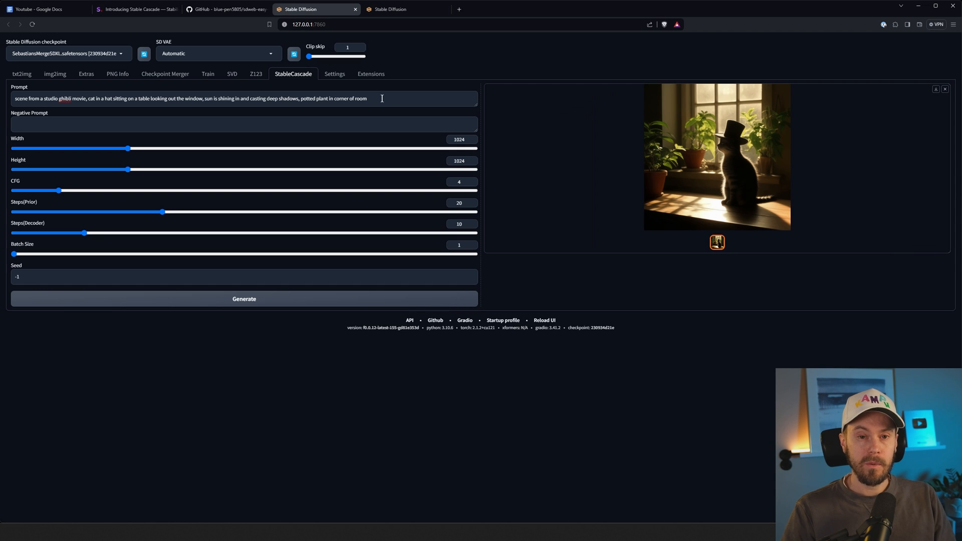
mouse_move(819, 173)
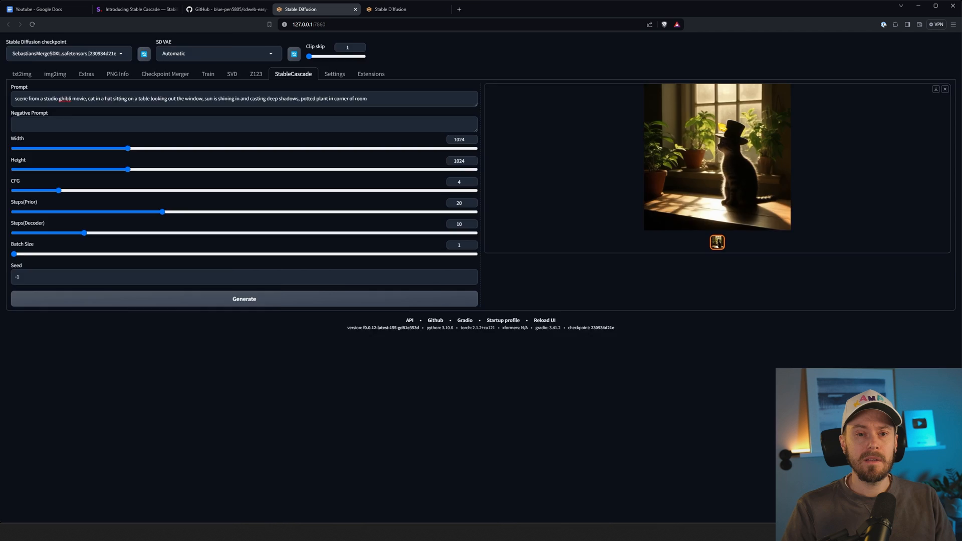
left_click(717, 157)
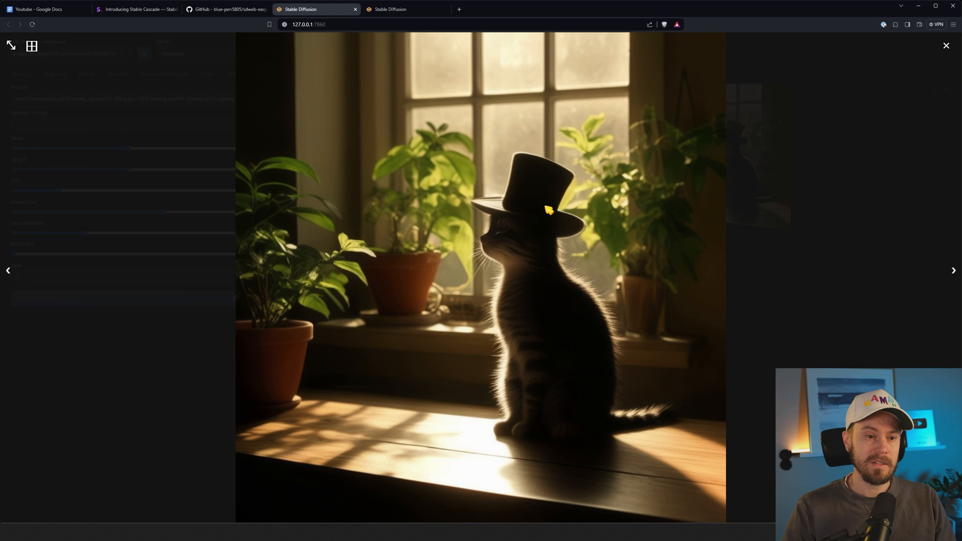
mouse_move(538, 414)
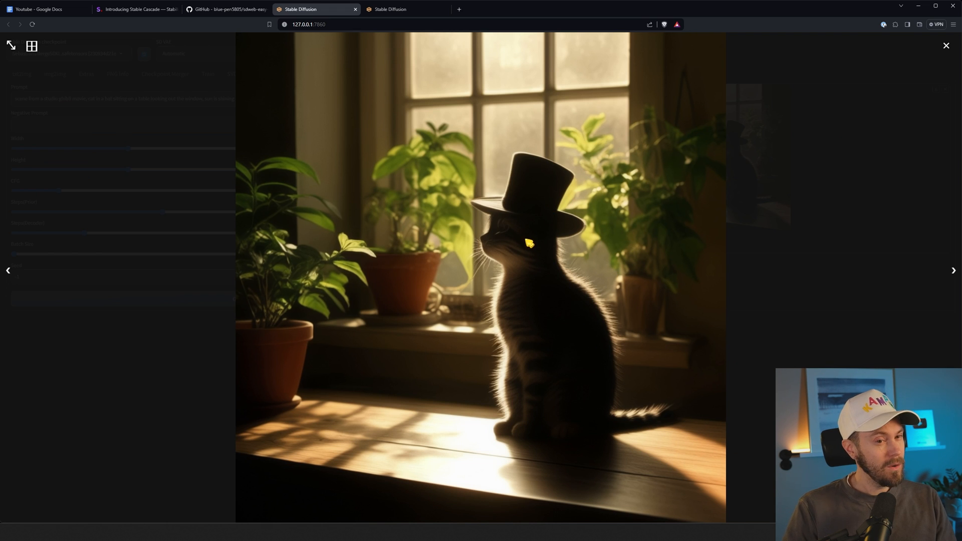
mouse_move(340, 327)
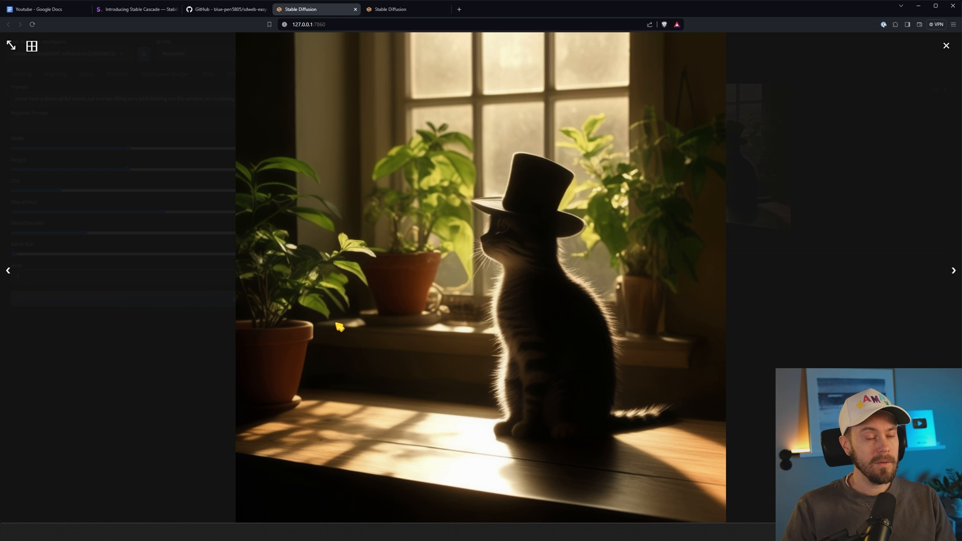
mouse_move(329, 390)
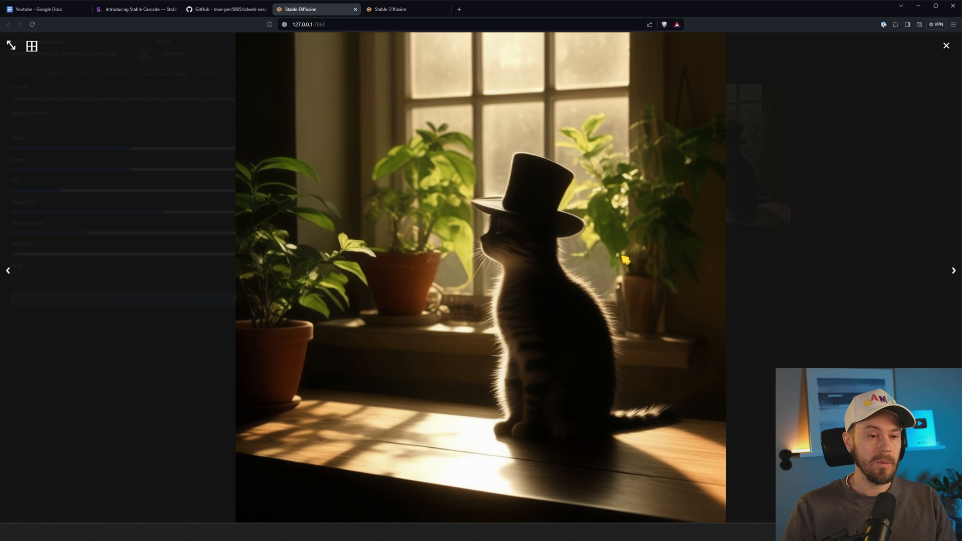
Close the enlarged sunlit windowsill cat image.
left_click(945, 45)
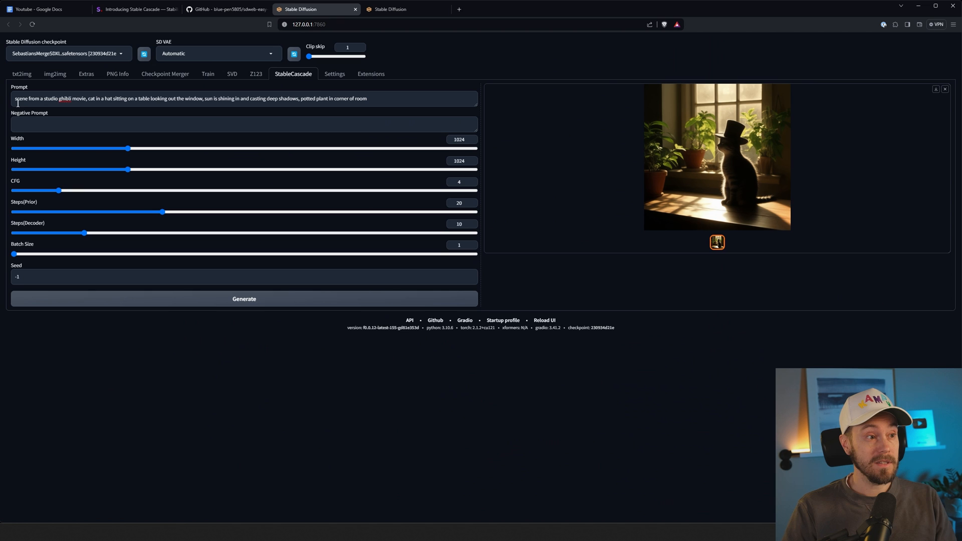
mouse_move(61, 111)
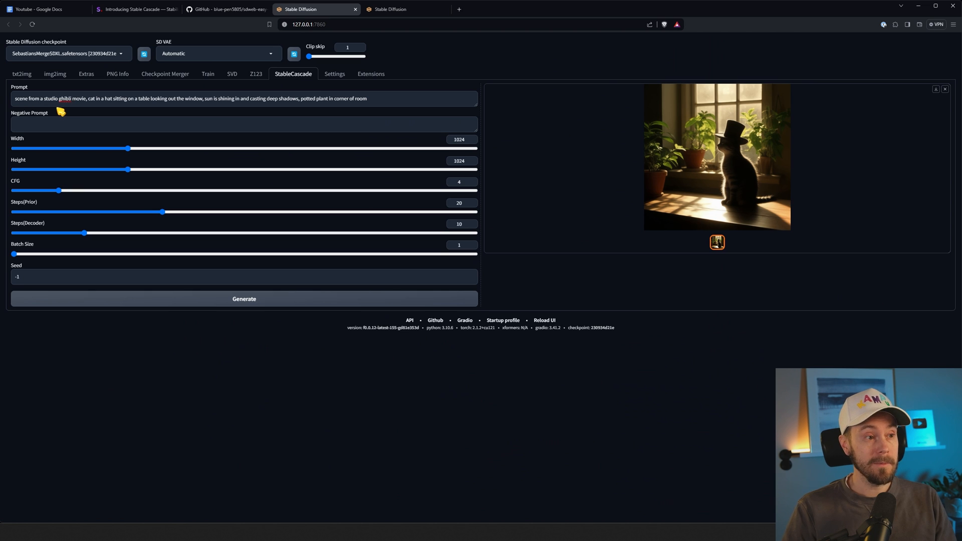
Prefix the prompt with 'studio ghibli anime style', generate a batch of four and show the second image.
type("studio ghibli")
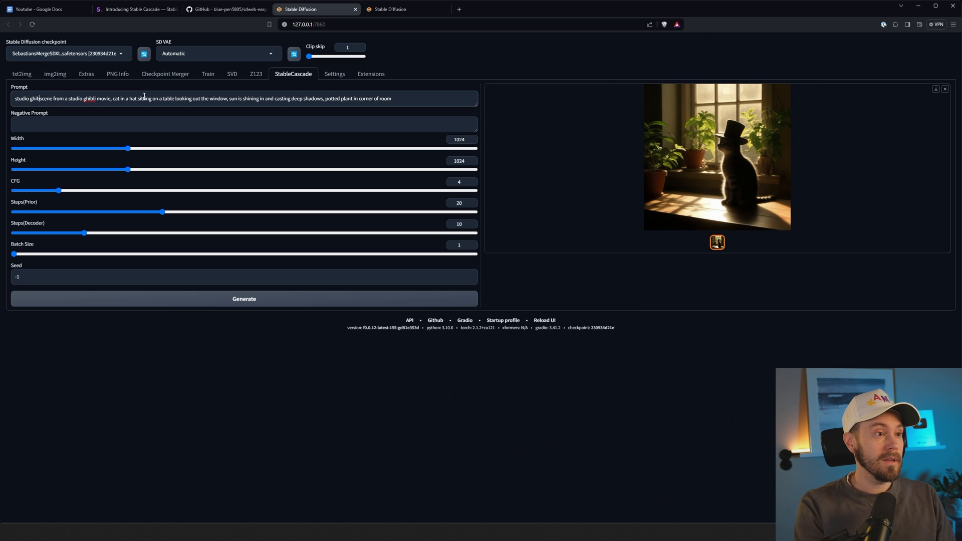
type("anime style,")
left_click(462, 244)
type("4")
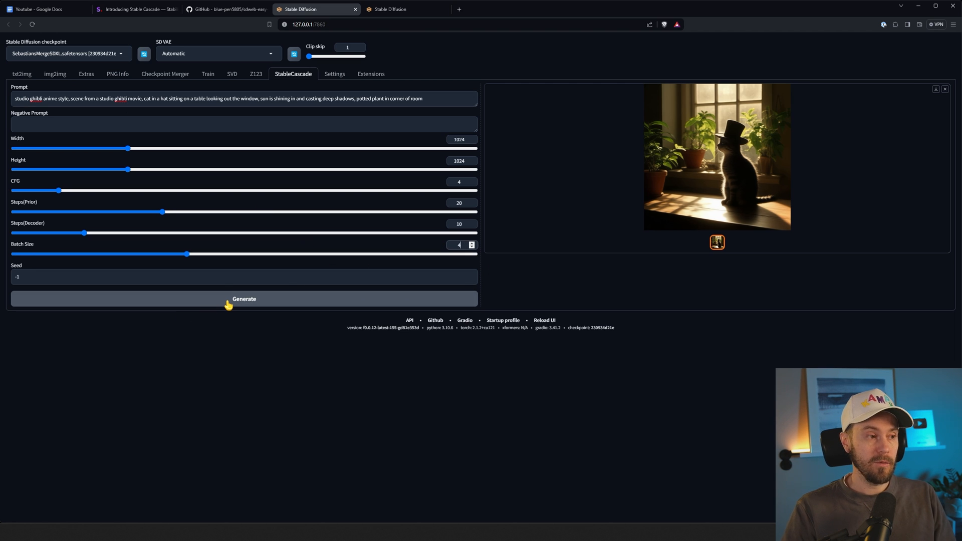
left_click(244, 299)
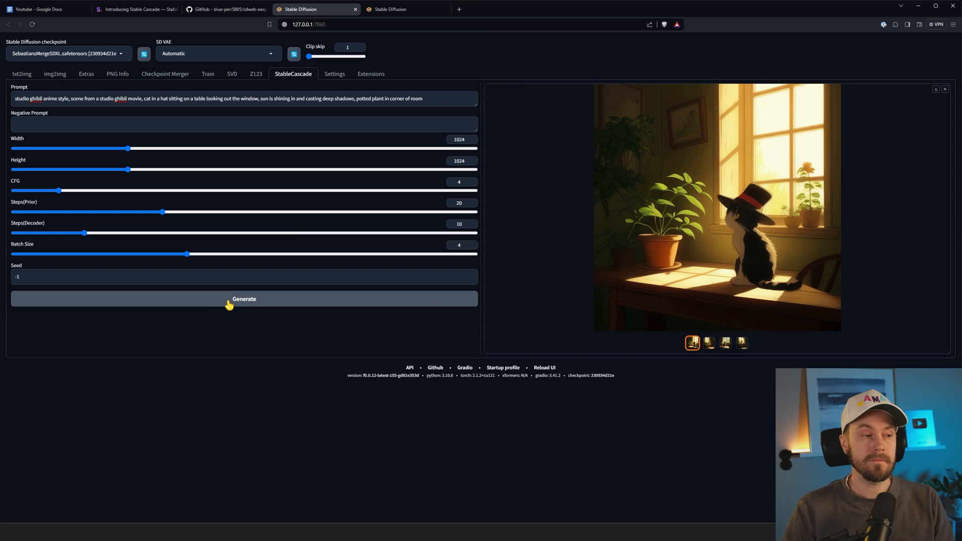
left_click(709, 343)
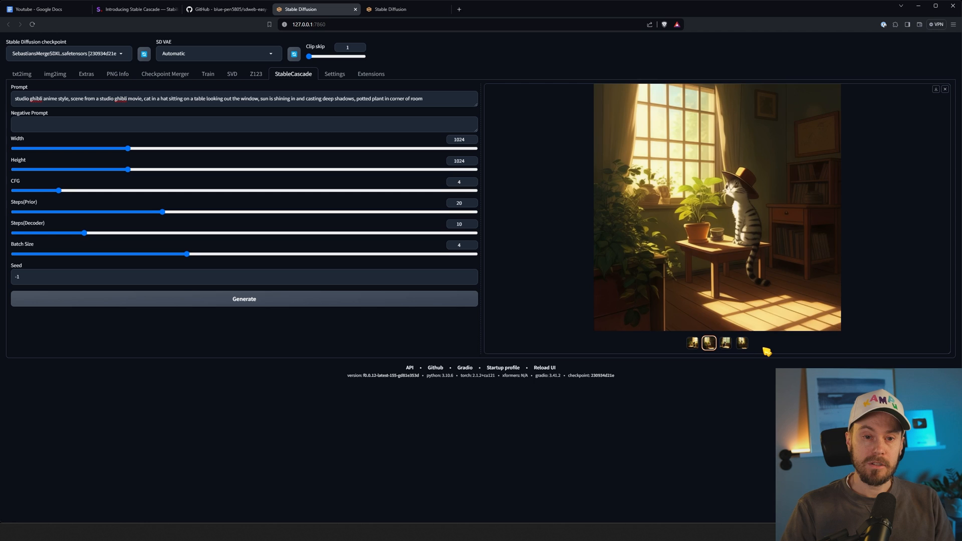
View the first anime cat image full size, then flip through the first three thumbnails.
left_click(692, 343)
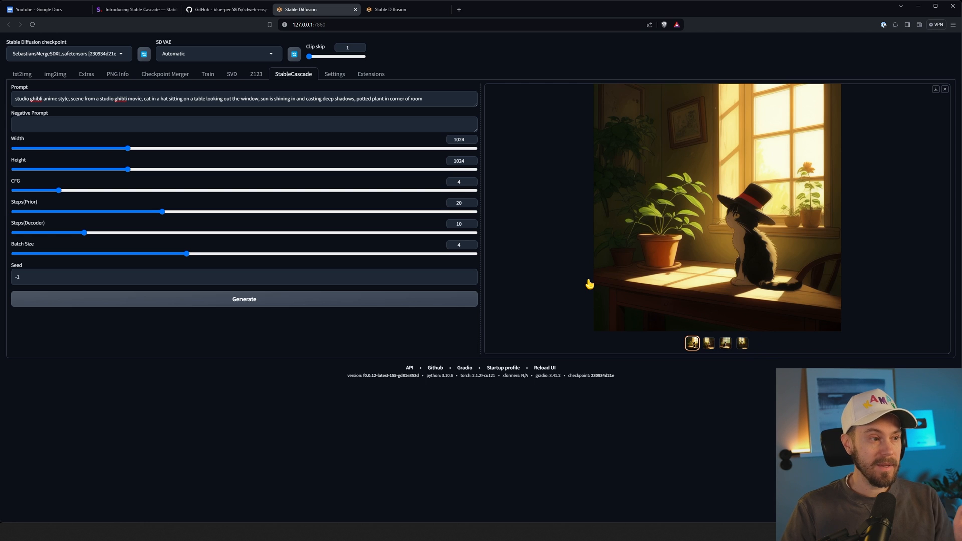
left_click(712, 209)
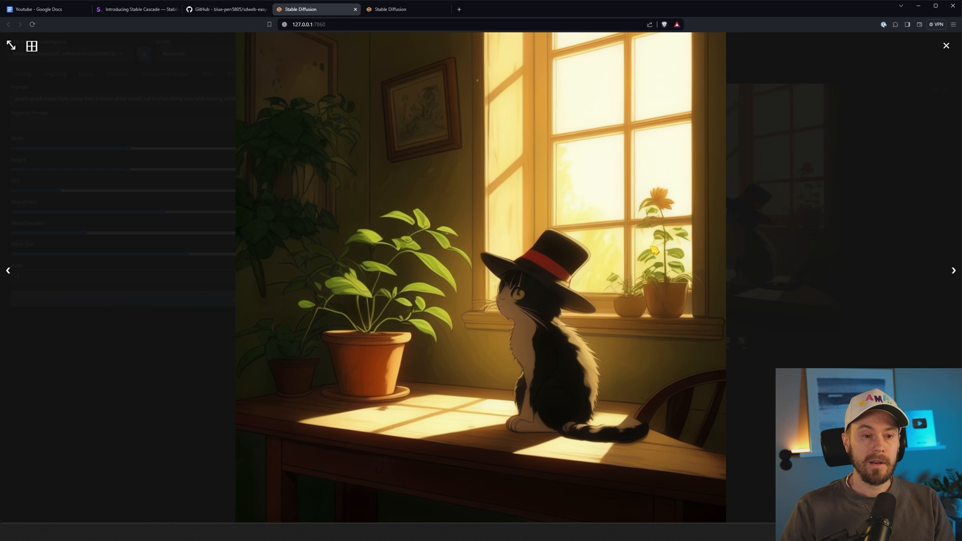
mouse_move(787, 282)
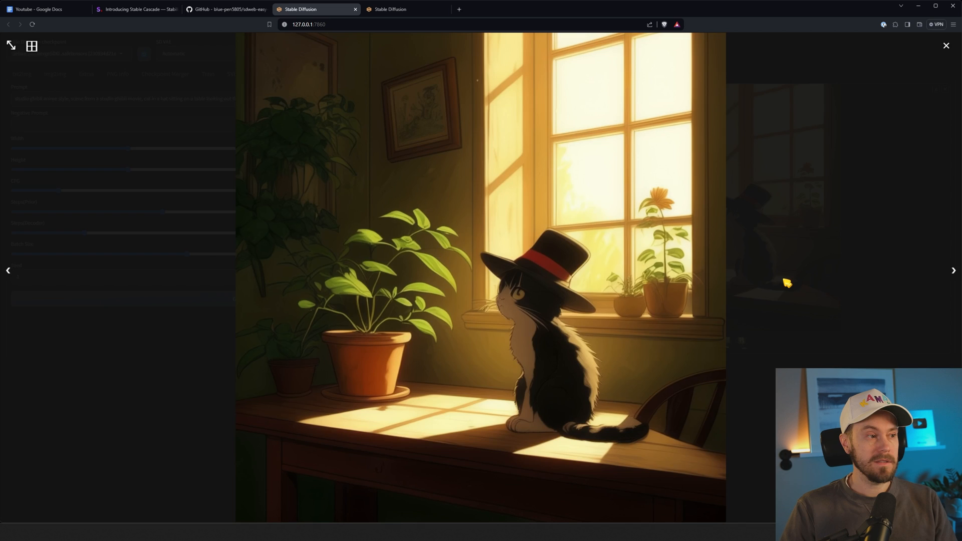
left_click(946, 45)
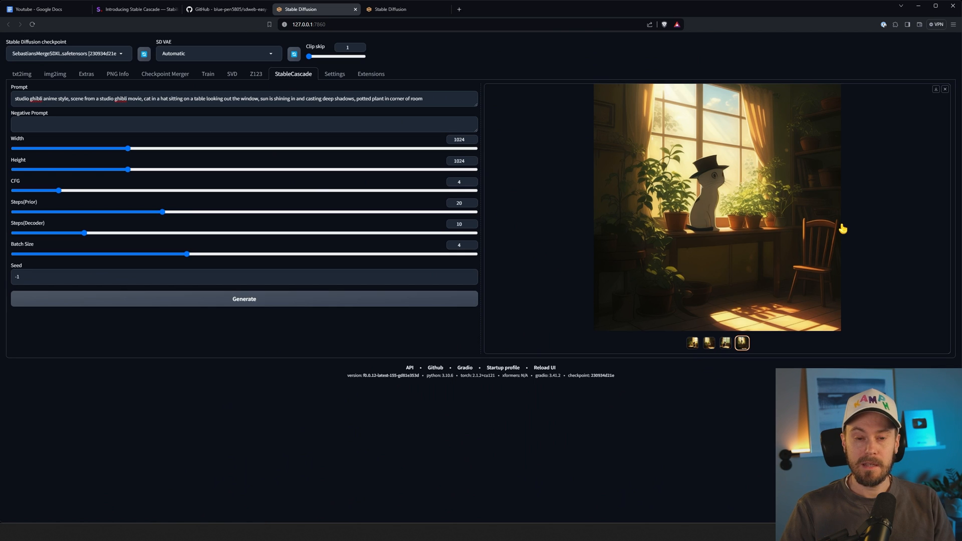
left_click(725, 342)
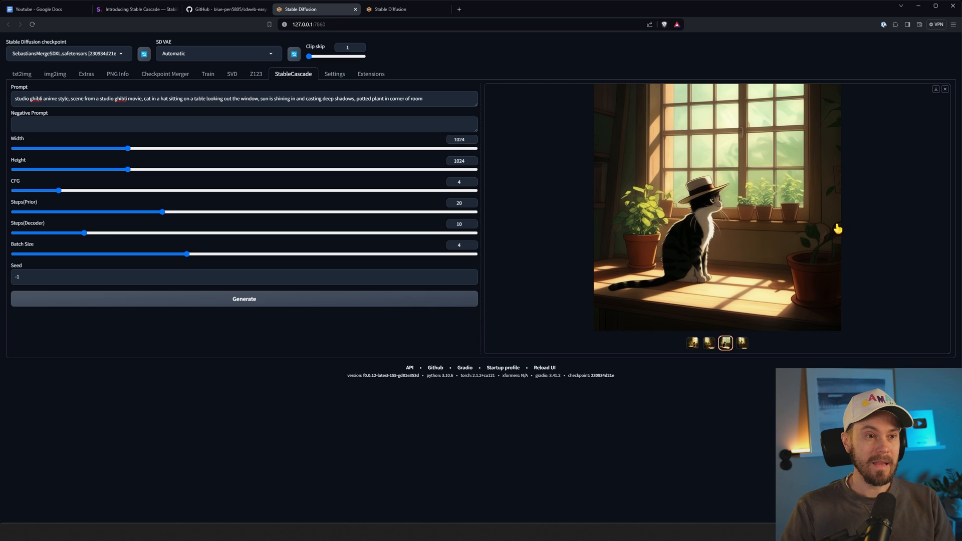
left_click(709, 343)
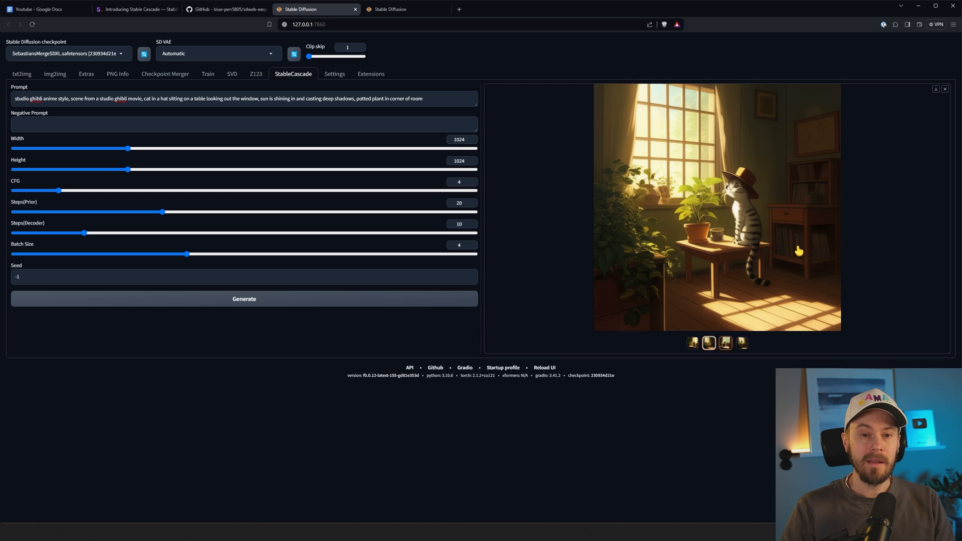
left_click(693, 342)
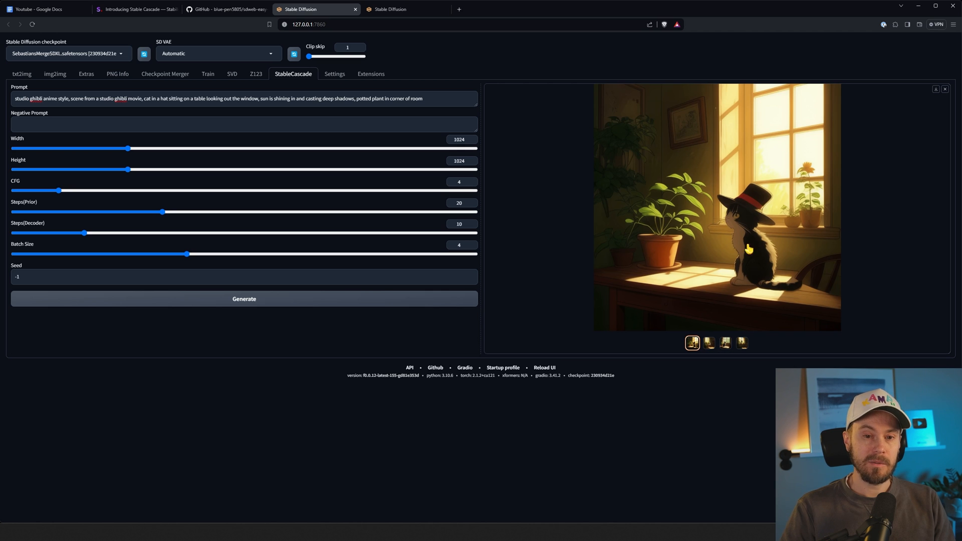
Compare all four anime cat thumbnails and replace the prompt with 'cinematic'.
left_click(709, 342)
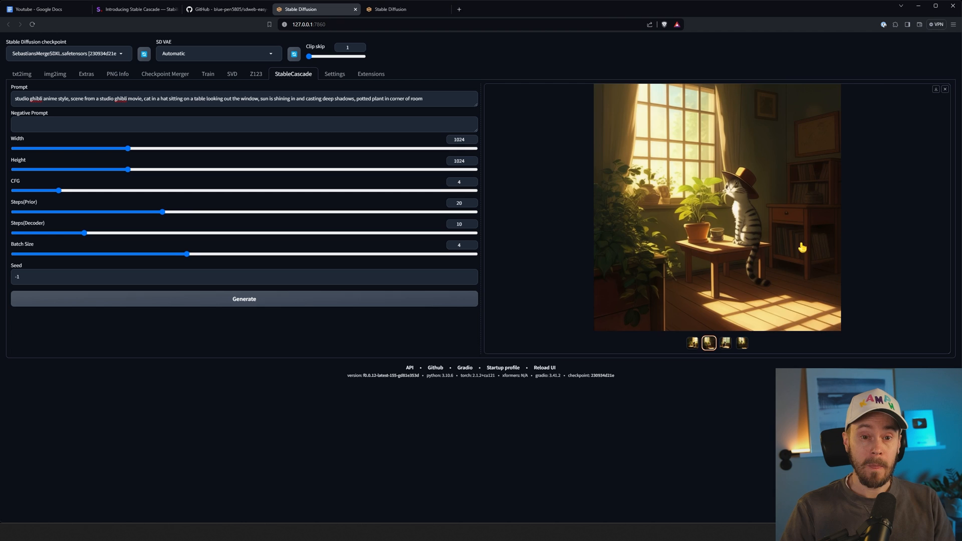
left_click(725, 342)
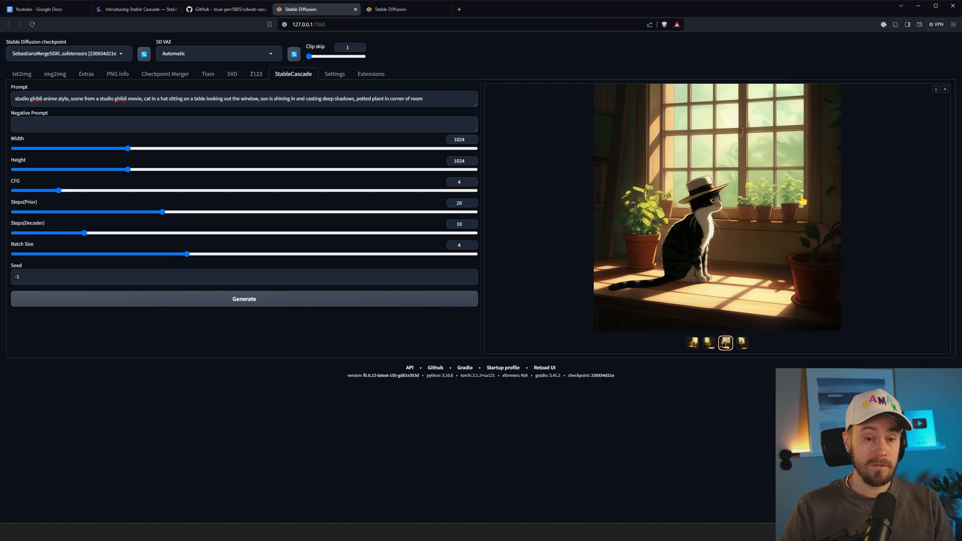
left_click(742, 343)
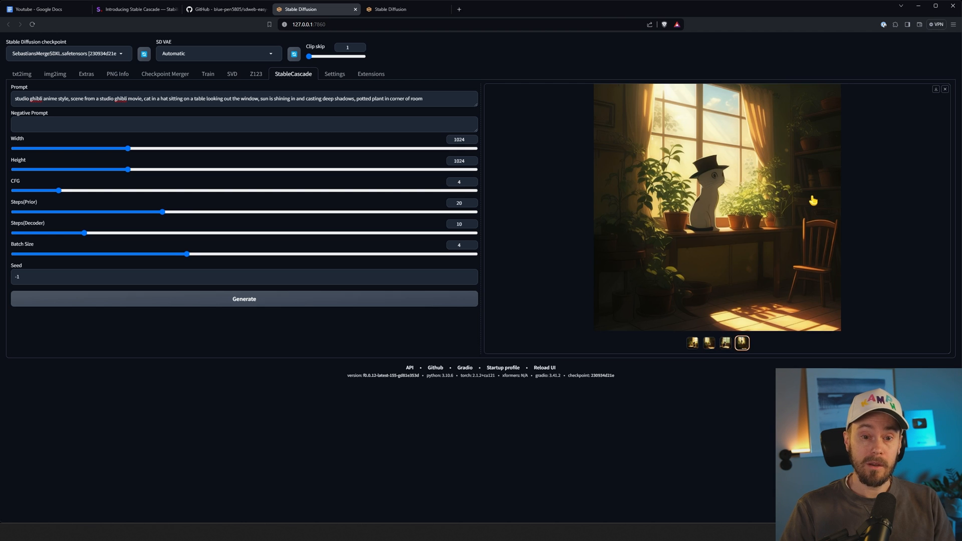
left_click(708, 343)
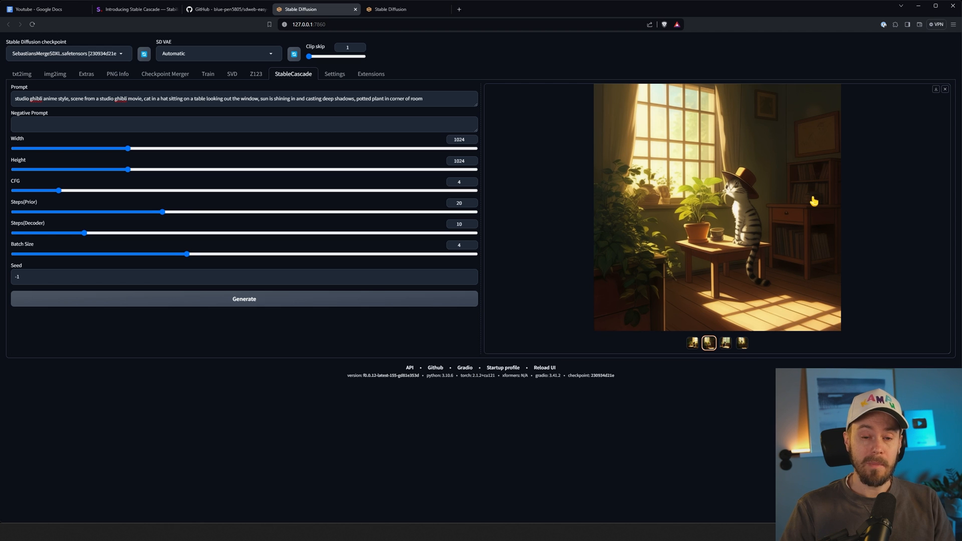
left_click(693, 343)
type("cinematic")
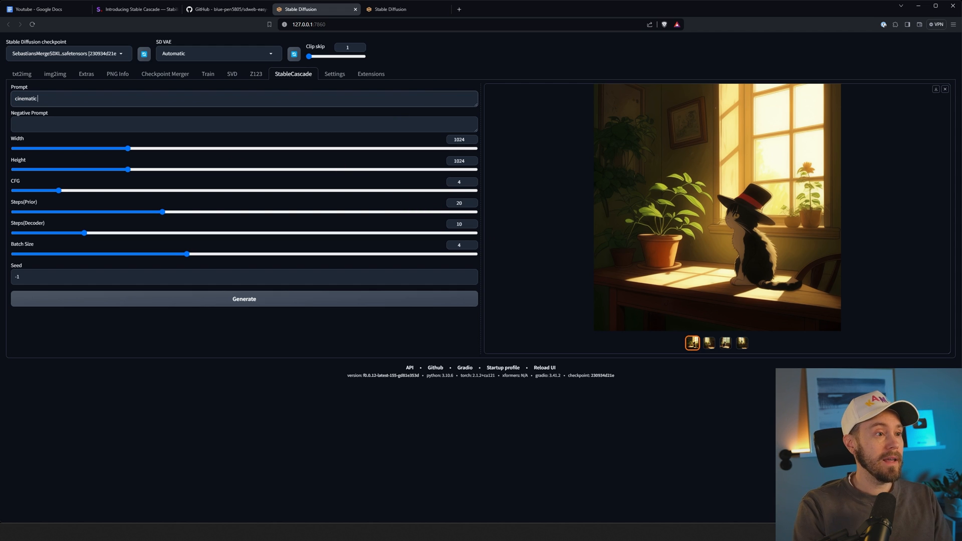
Generate 'cinematic photo of cat in a hat' at 2048x2048 with batch size 1.
type("photo of cat in a hat")
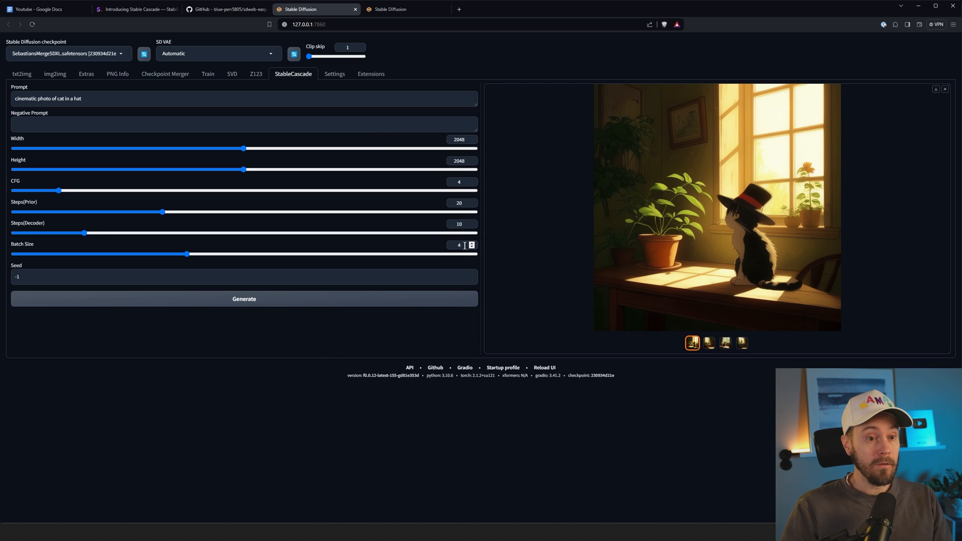
left_click(244, 299)
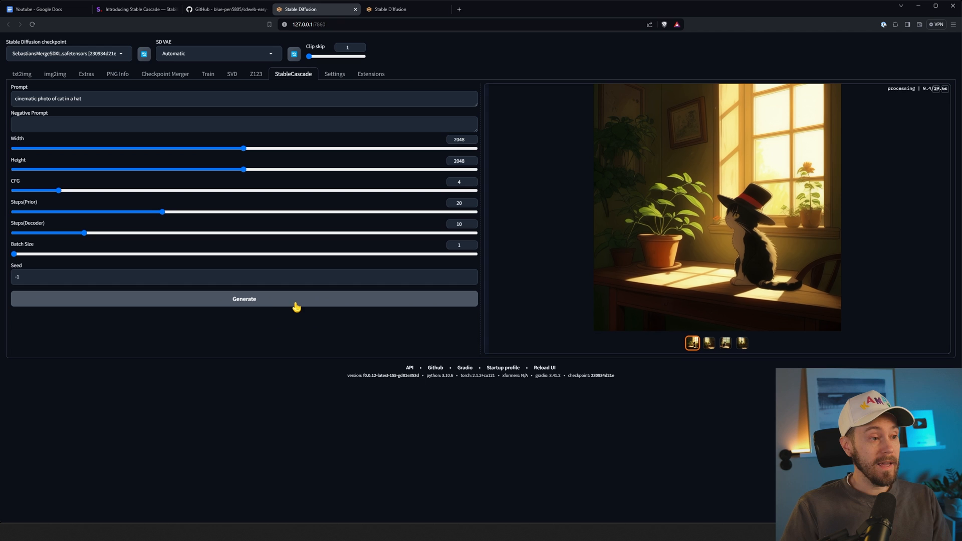
mouse_move(266, 309)
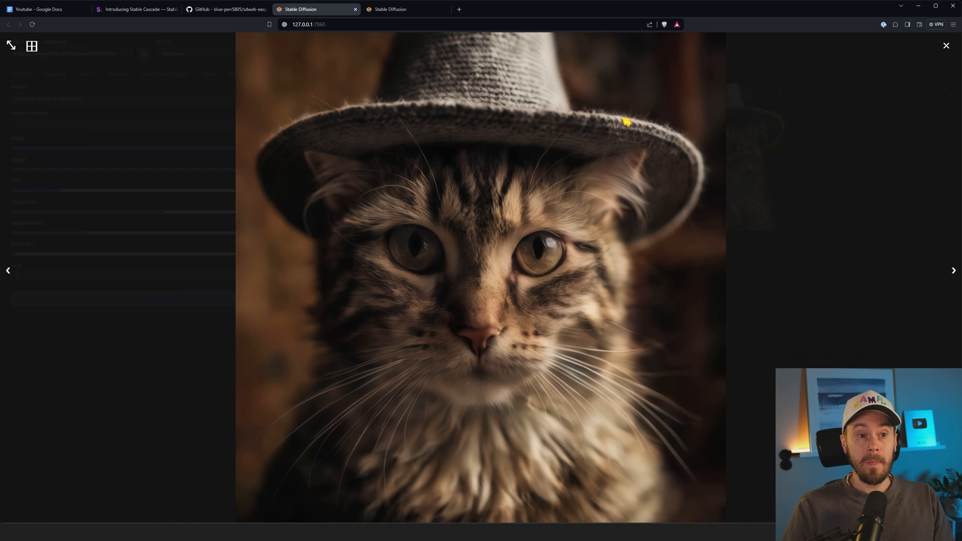
mouse_move(596, 115)
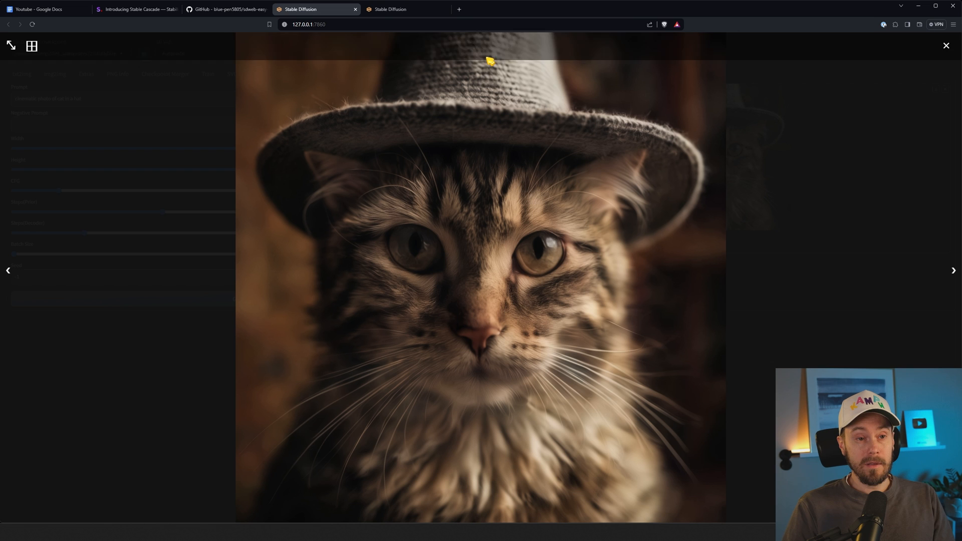
mouse_move(688, 133)
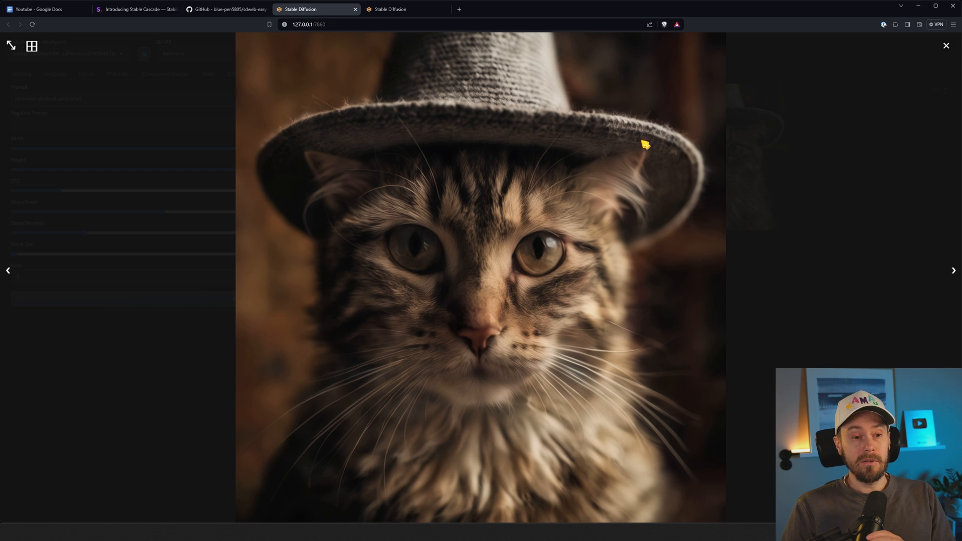
mouse_move(70, 112)
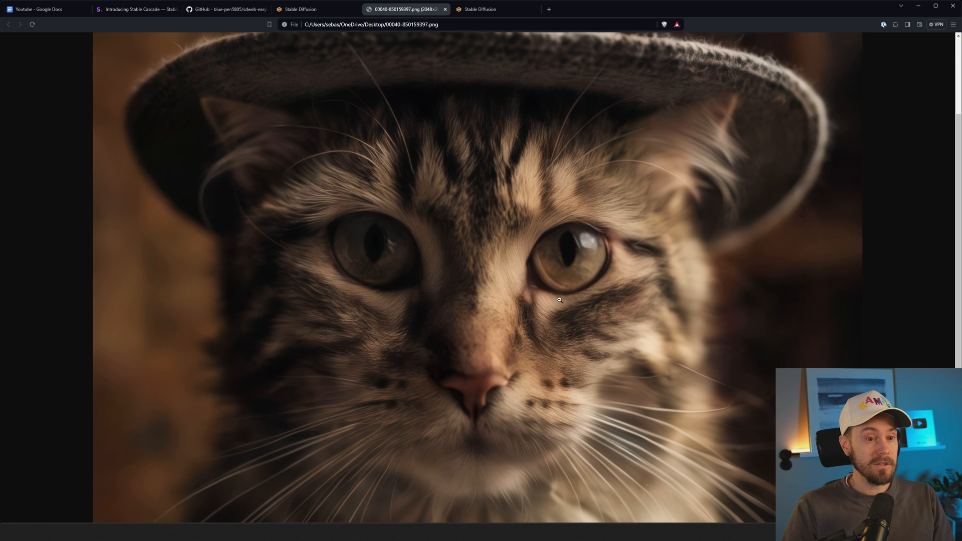
scroll("down", 3)
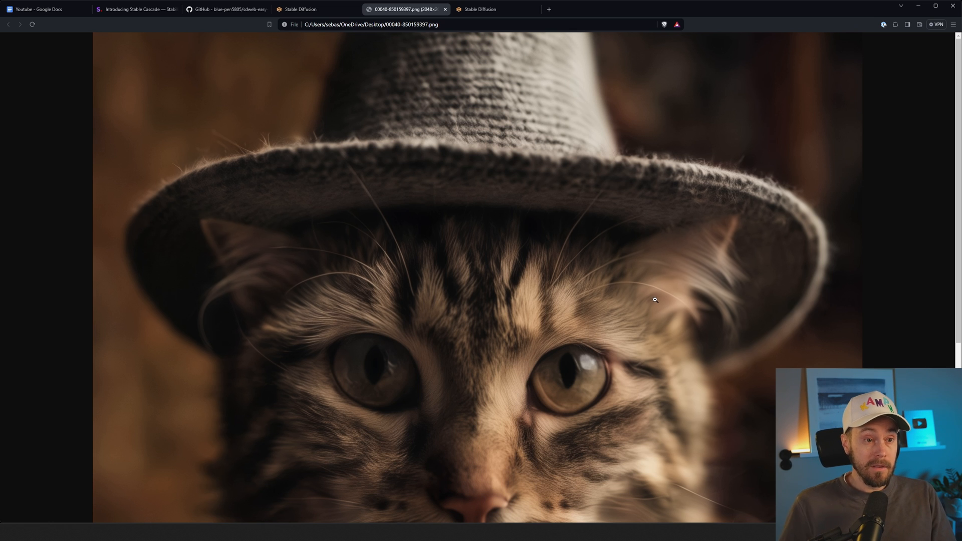
mouse_move(660, 286)
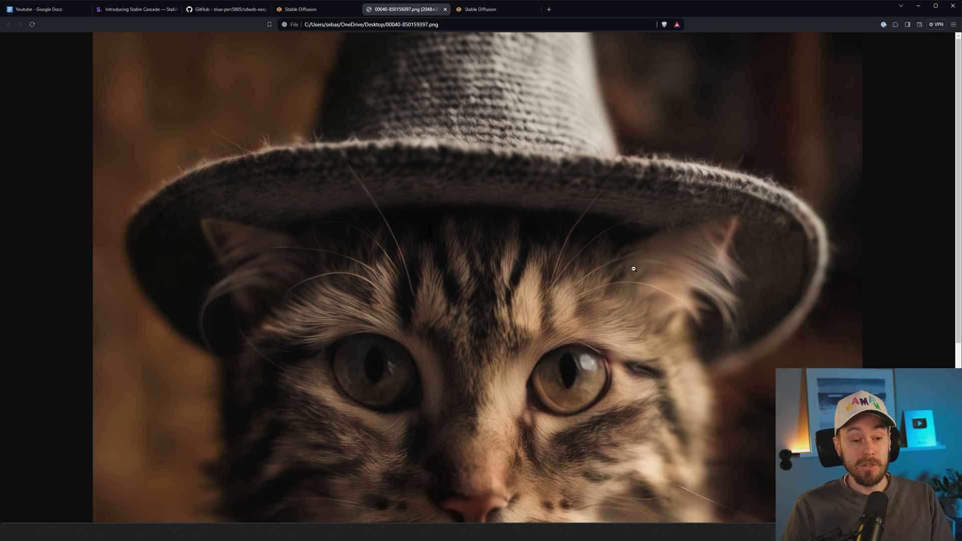
scroll("down", 3)
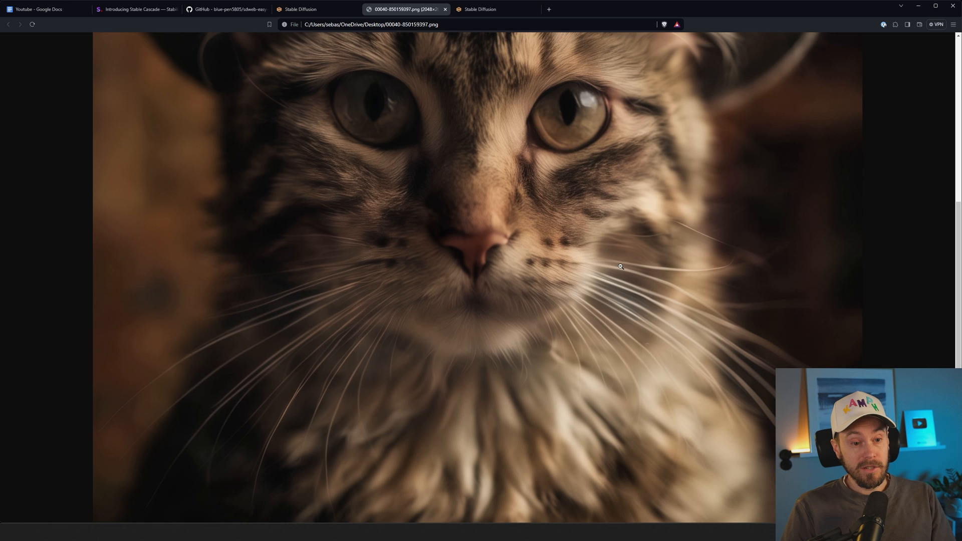